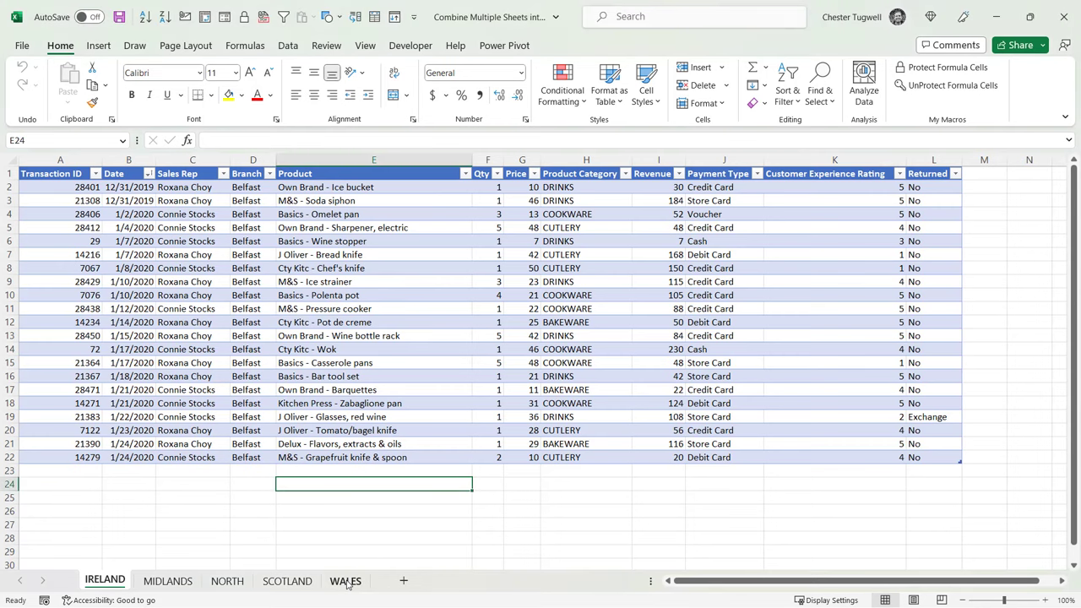
Format the WALES sheet's data as a table with headers and name it WAL
{"action": "left_click", "coordinate": [344, 580]}
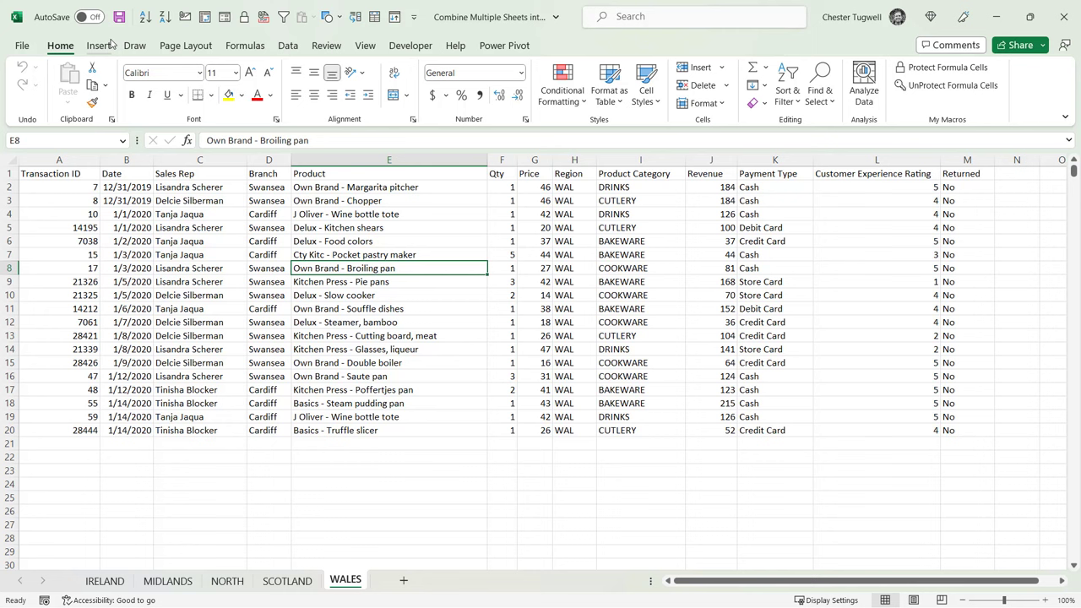
{"action": "left_click", "coordinate": [102, 45]}
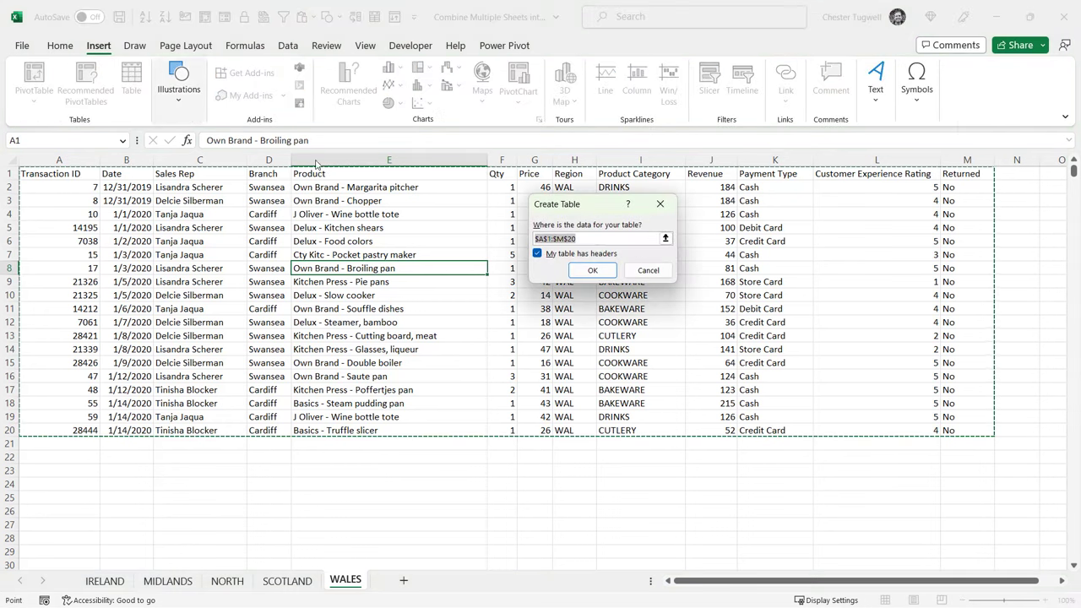
{"action": "left_click", "coordinate": [591, 269]}
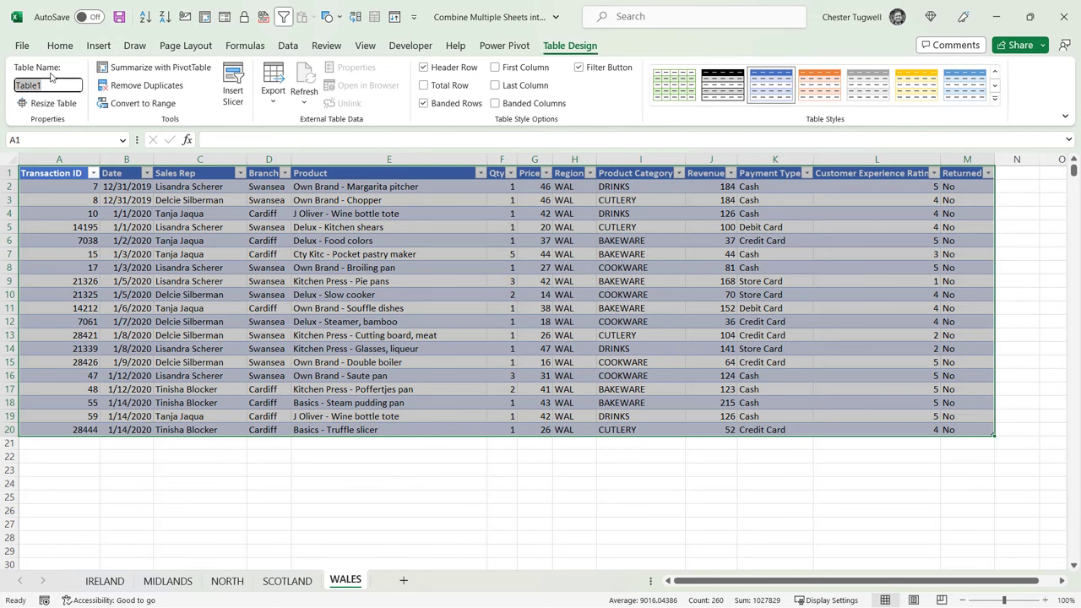
{"action": "type", "text": "WAL"}
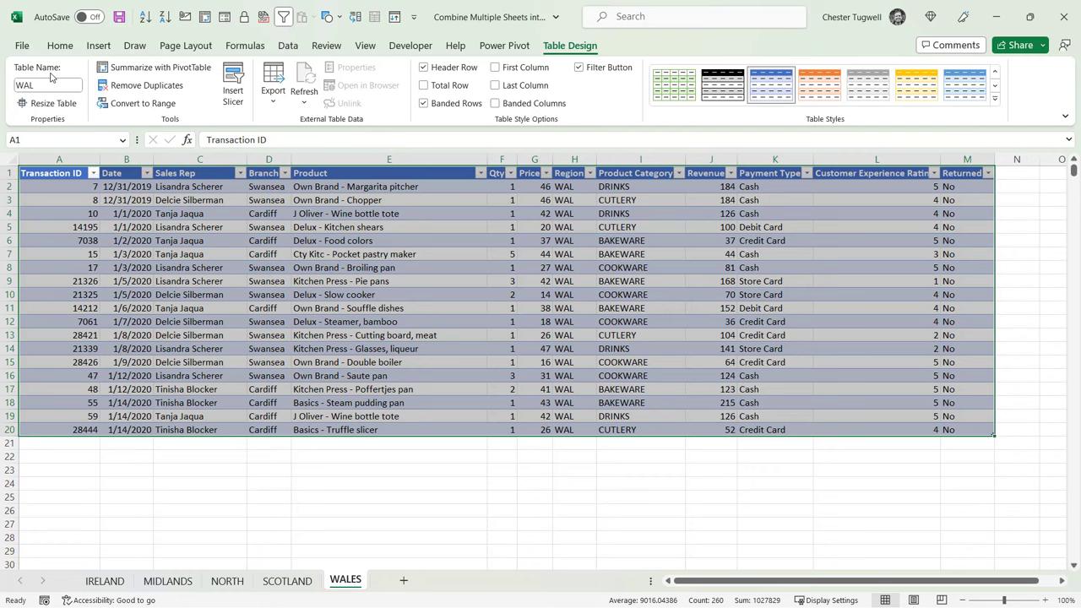
Create a blank query, Query1, via Get Data > From Other Sources > Blank Query
{"action": "left_click", "coordinate": [288, 45]}
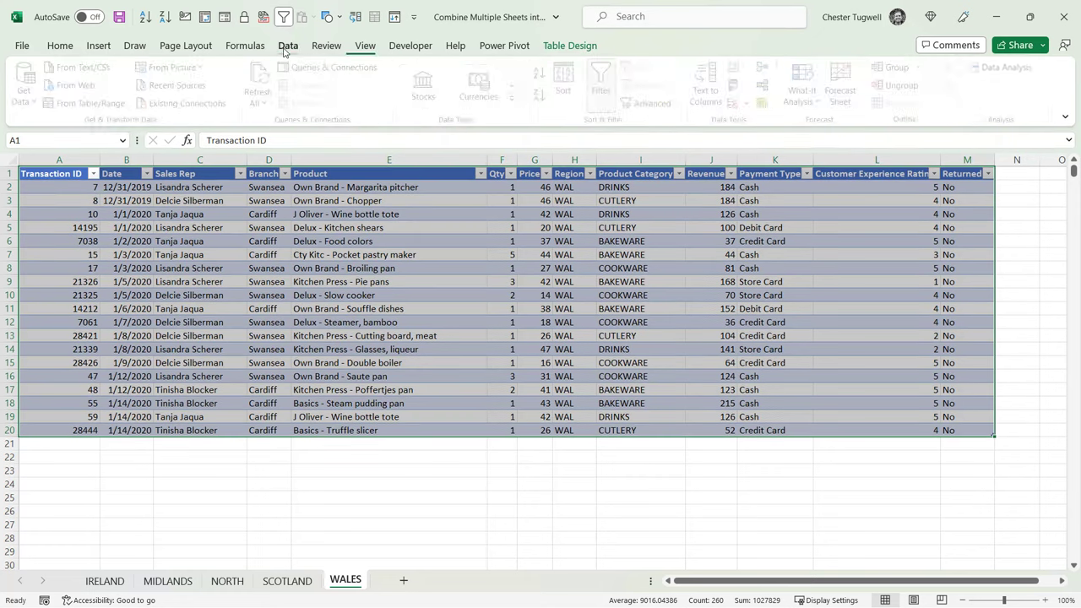
{"action": "left_click", "coordinate": [288, 45]}
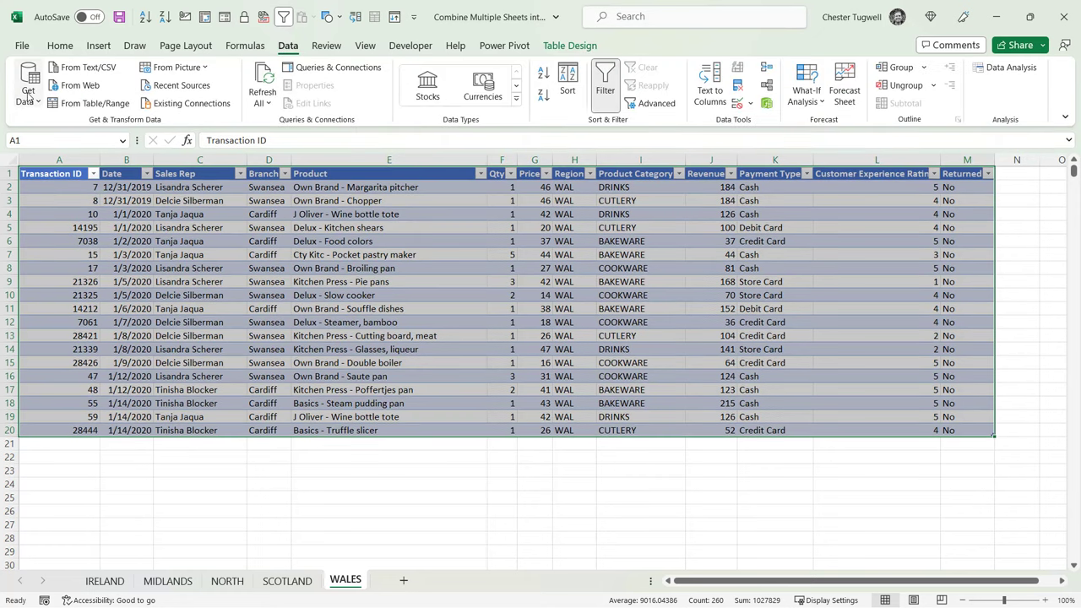
{"action": "left_click", "coordinate": [28, 84]}
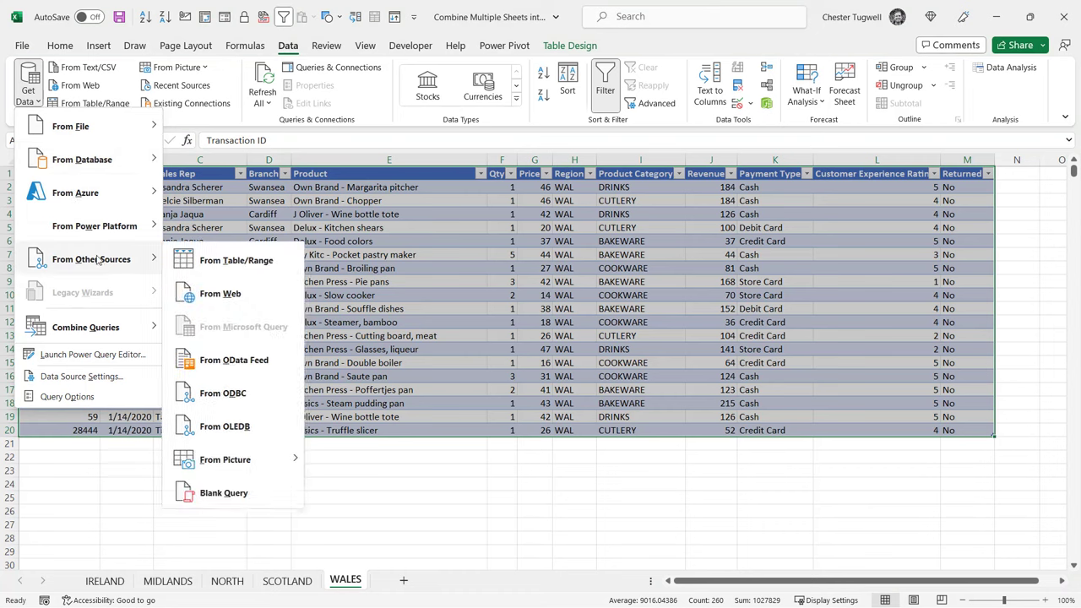
{"action": "left_click", "coordinate": [225, 497]}
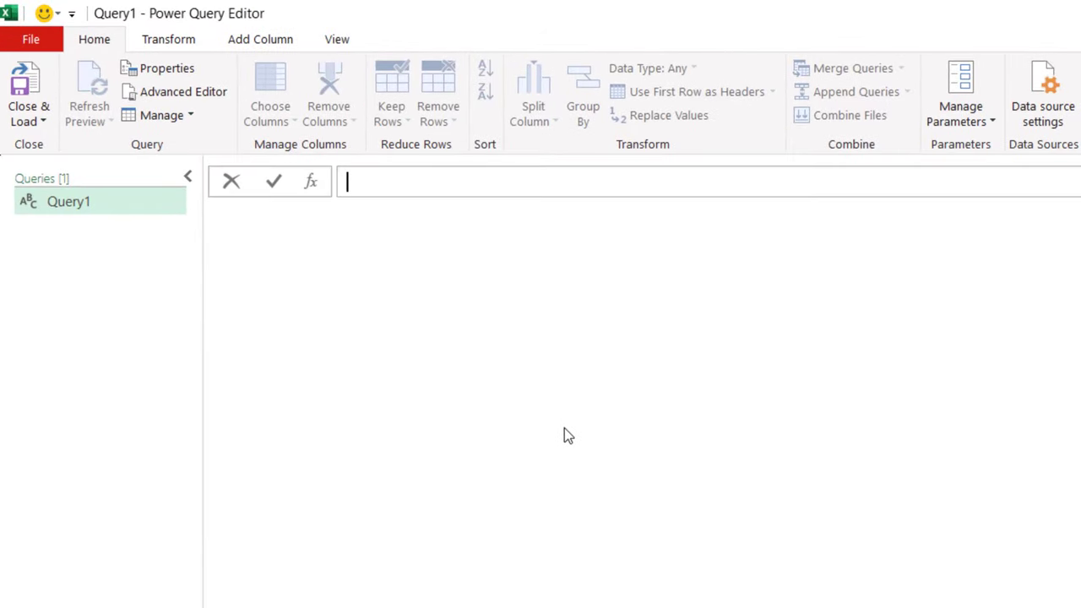
Enter =Excel.CurrentWorkbook() in the formula bar to list tables IRE, MID, NOR, SCO and WAL
{"action": "type", "text": "=e"}
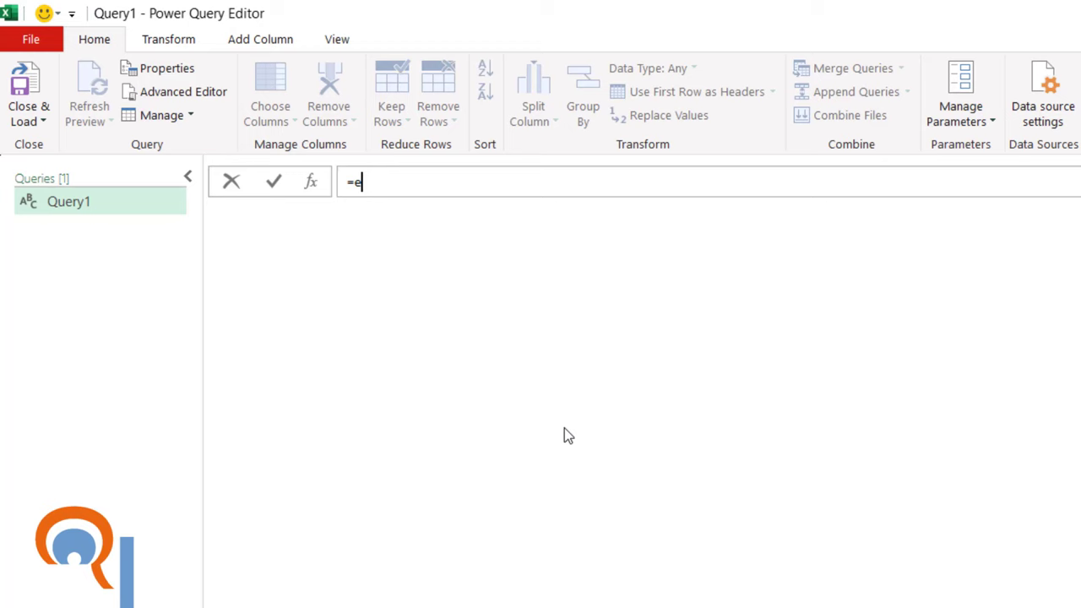
{"action": "type", "text": "x"}
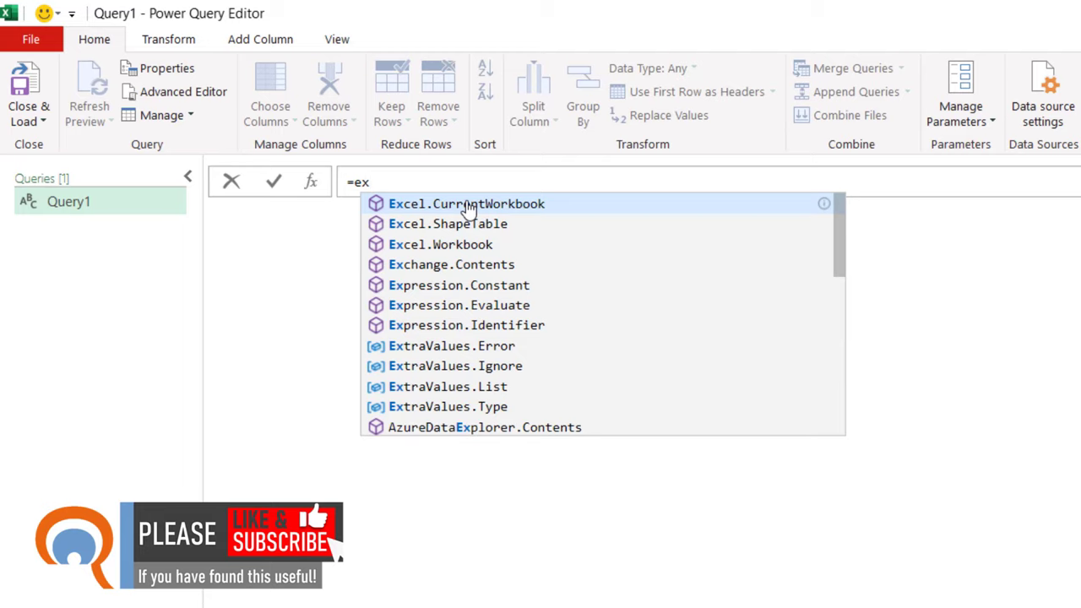
{"action": "left_click", "coordinate": [466, 203]}
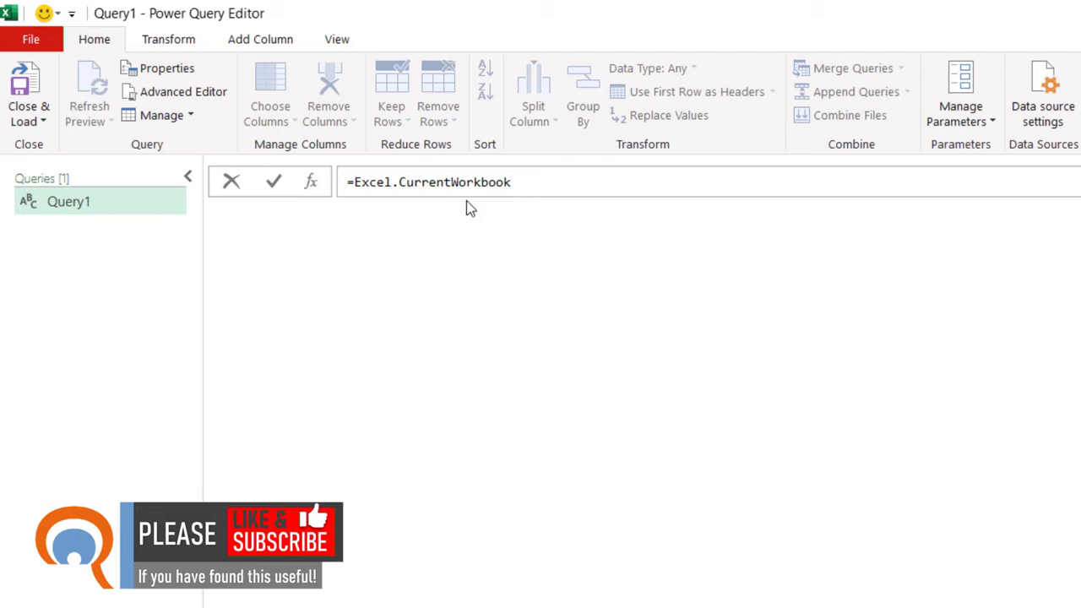
{"action": "type", "text": "()"}
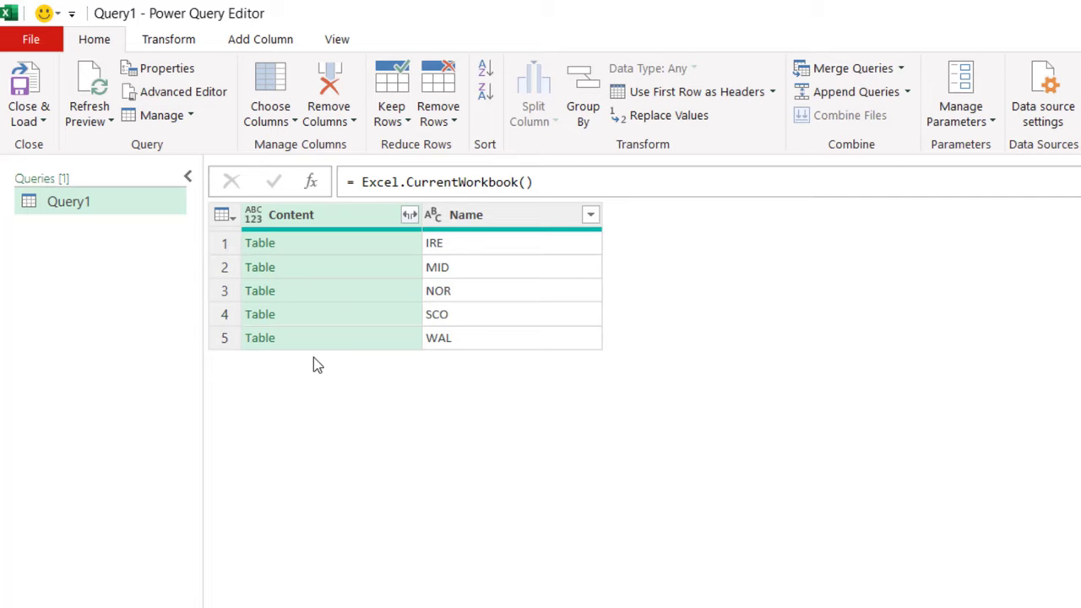
{"action": "mouse_move", "coordinate": [473, 246]}
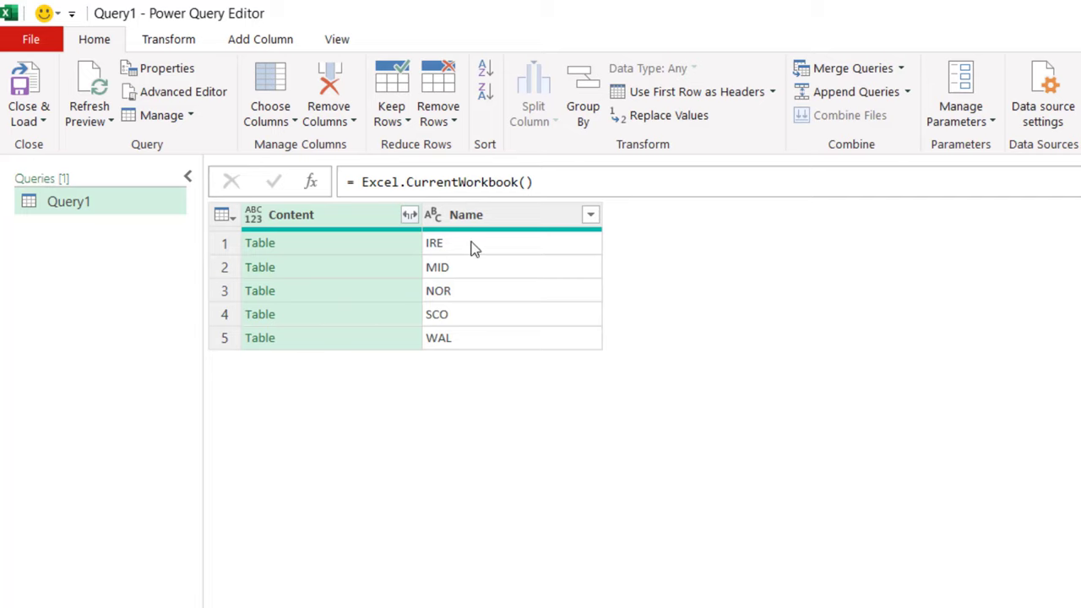
{"action": "mouse_move", "coordinate": [411, 228]}
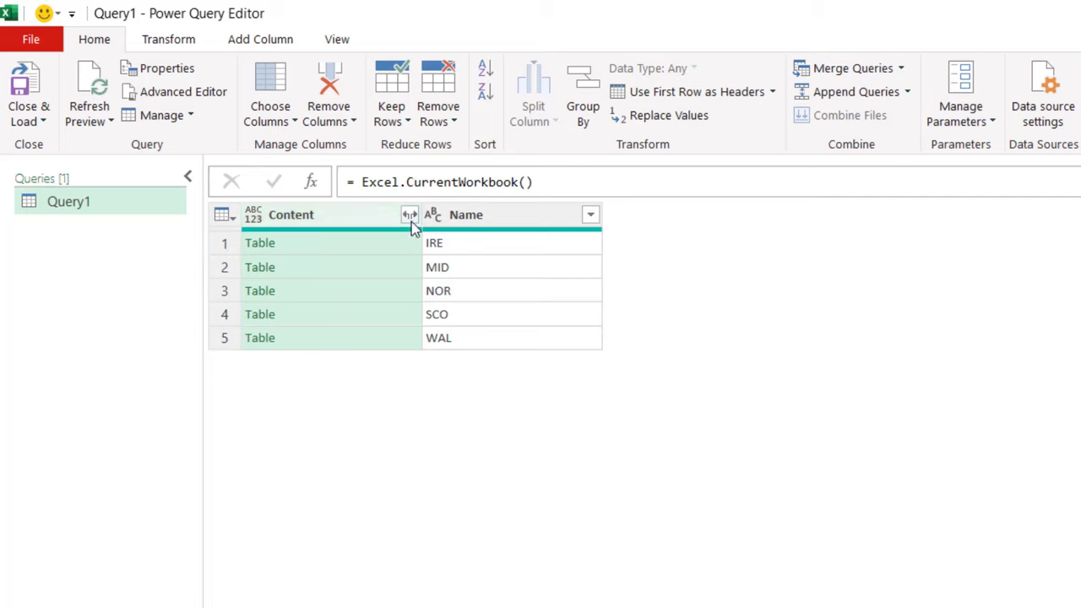
{"action": "mouse_move", "coordinate": [411, 222]}
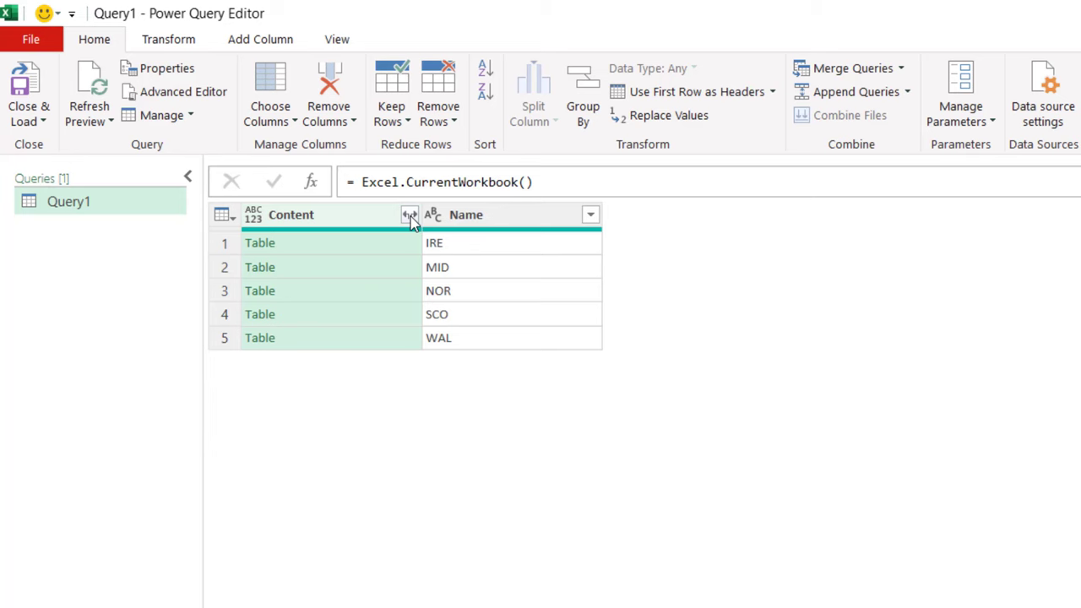
Expand the Content column into all its fields, like Transaction ID, Date, Sales Rep and Qty
{"action": "left_click", "coordinate": [409, 214]}
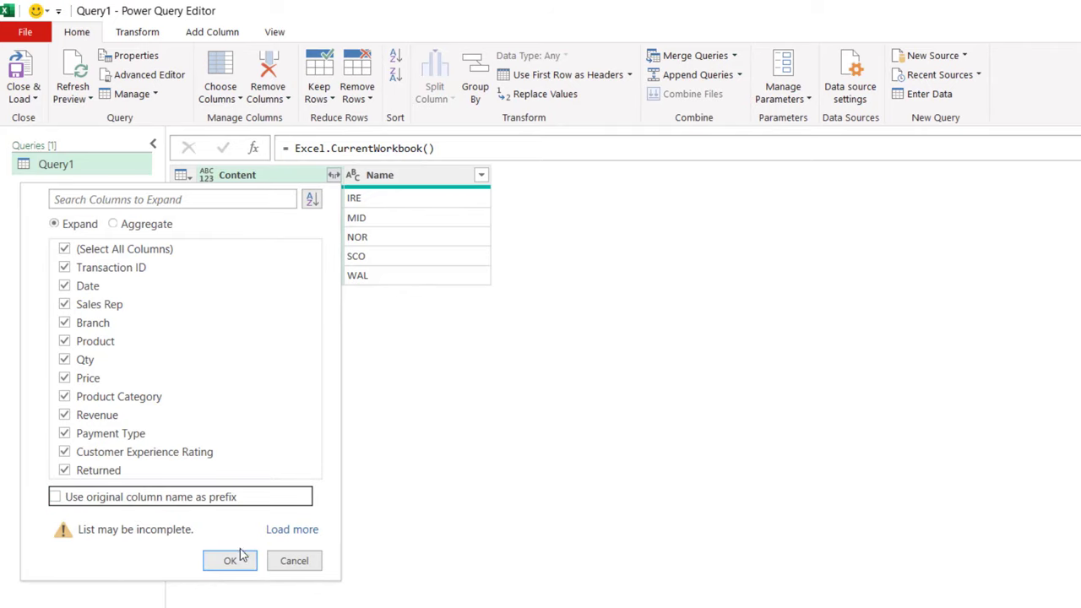
{"action": "left_click", "coordinate": [227, 560]}
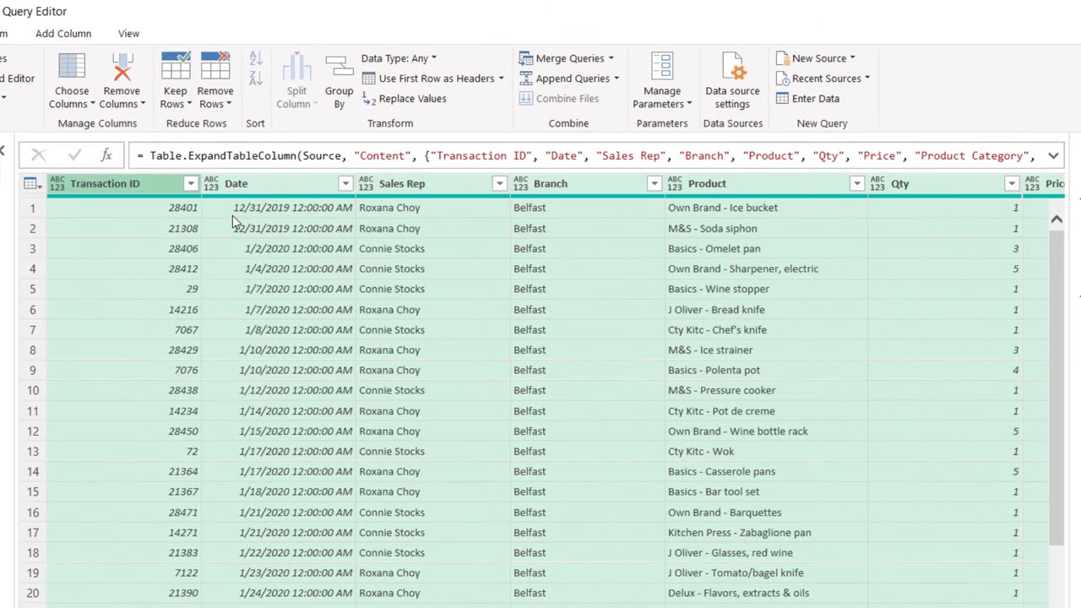
{"action": "mouse_move", "coordinate": [298, 220]}
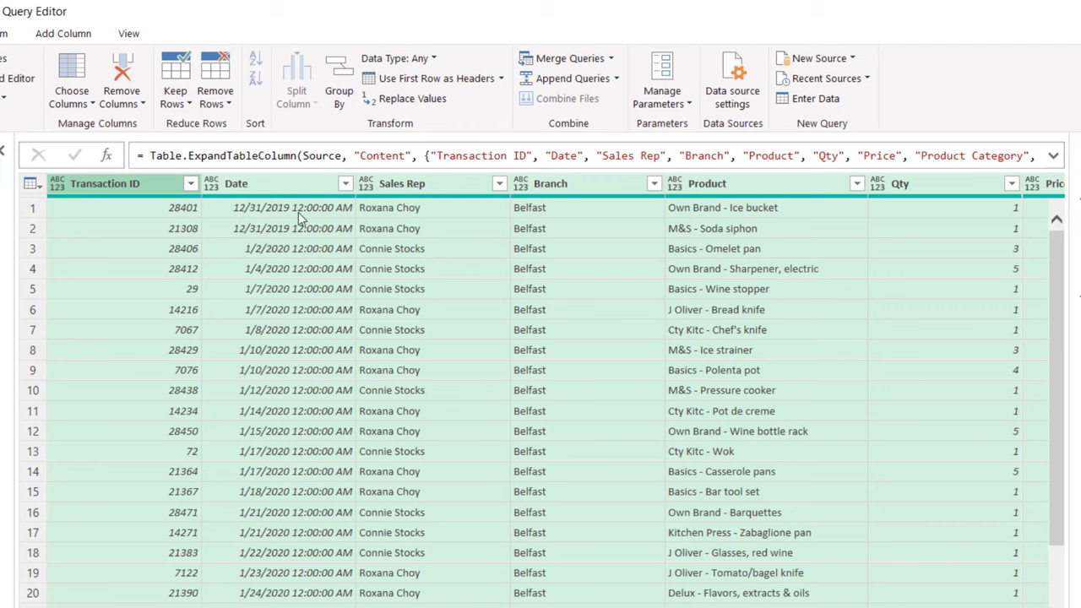
{"action": "mouse_move", "coordinate": [331, 272]}
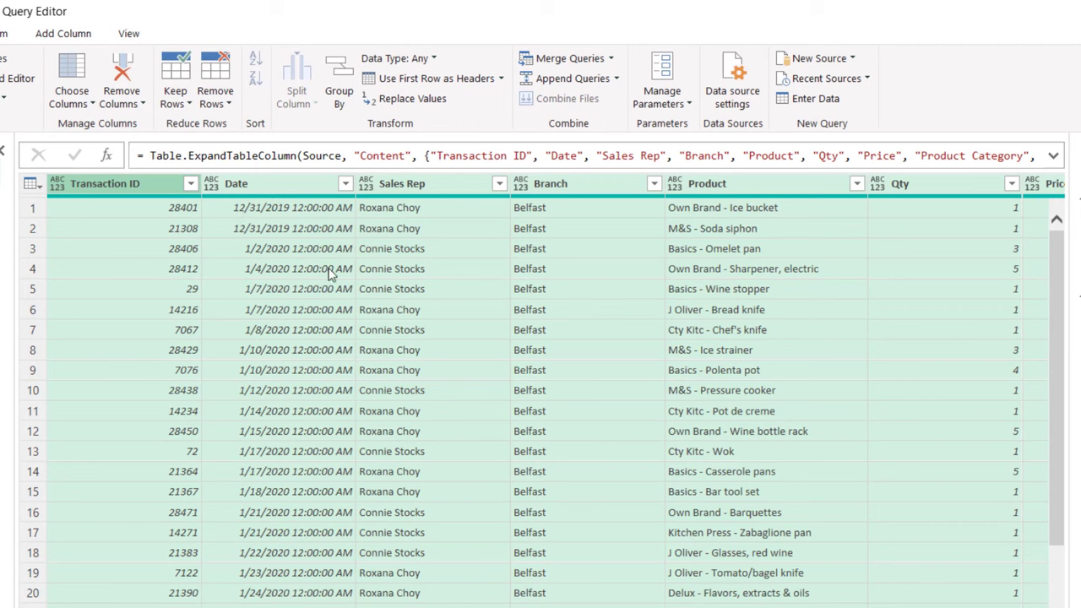
{"action": "mouse_move", "coordinate": [217, 198]}
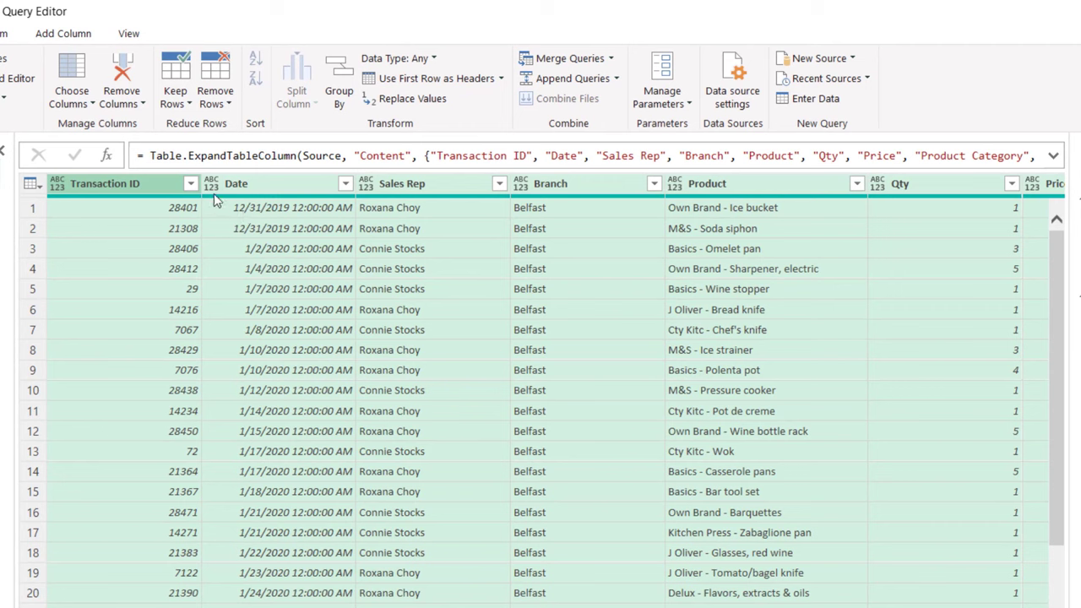
Set the Date column to the date type and the Revenue column to currency
{"action": "left_click", "coordinate": [211, 184]}
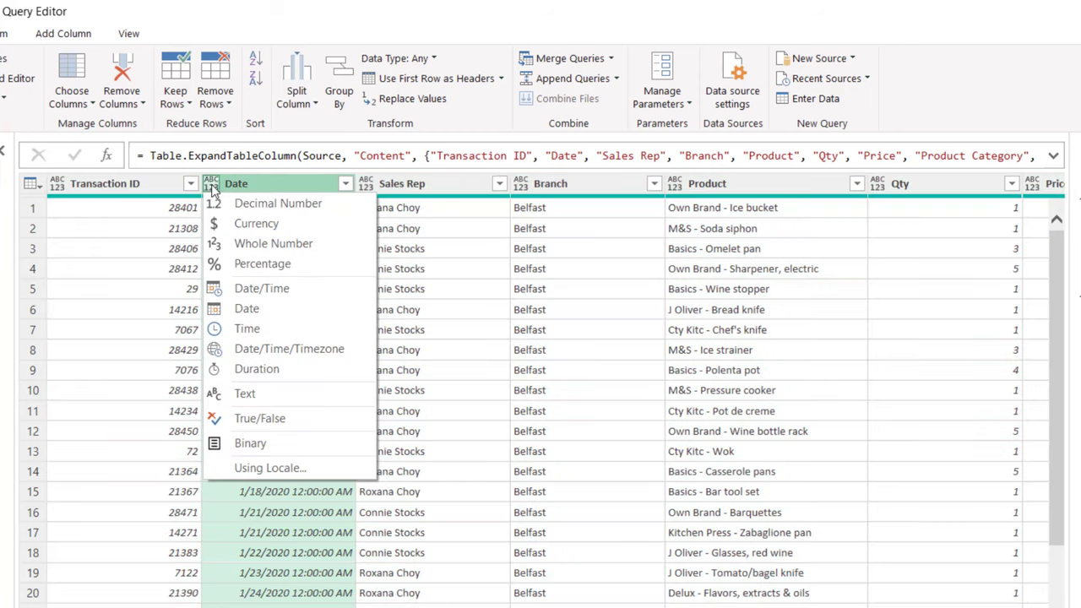
{"action": "left_click", "coordinate": [245, 309]}
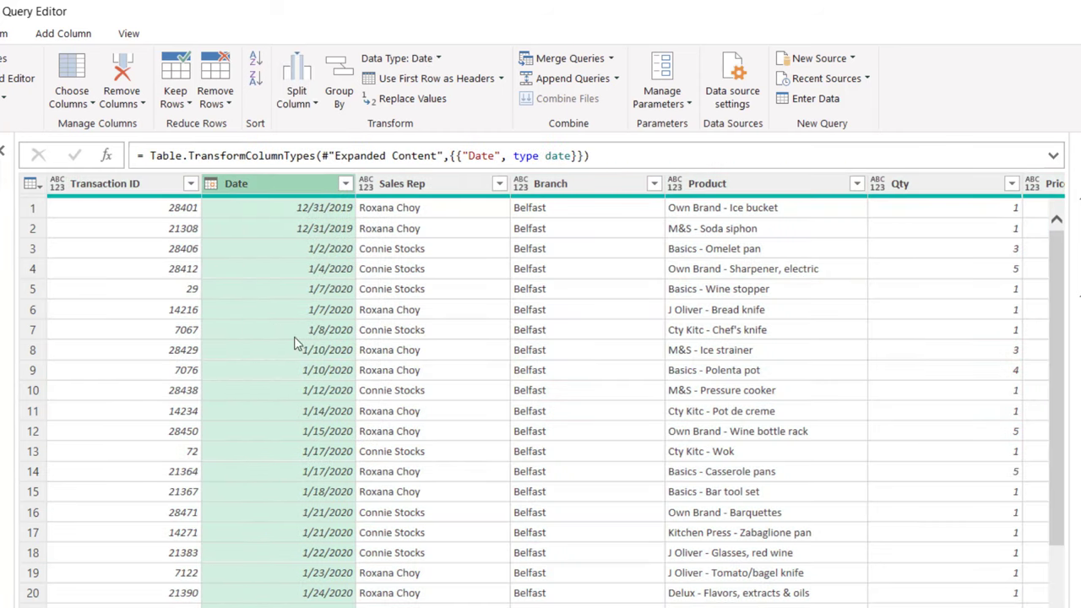
{"action": "scroll", "scroll_direction": "right", "scroll_amount": 3}
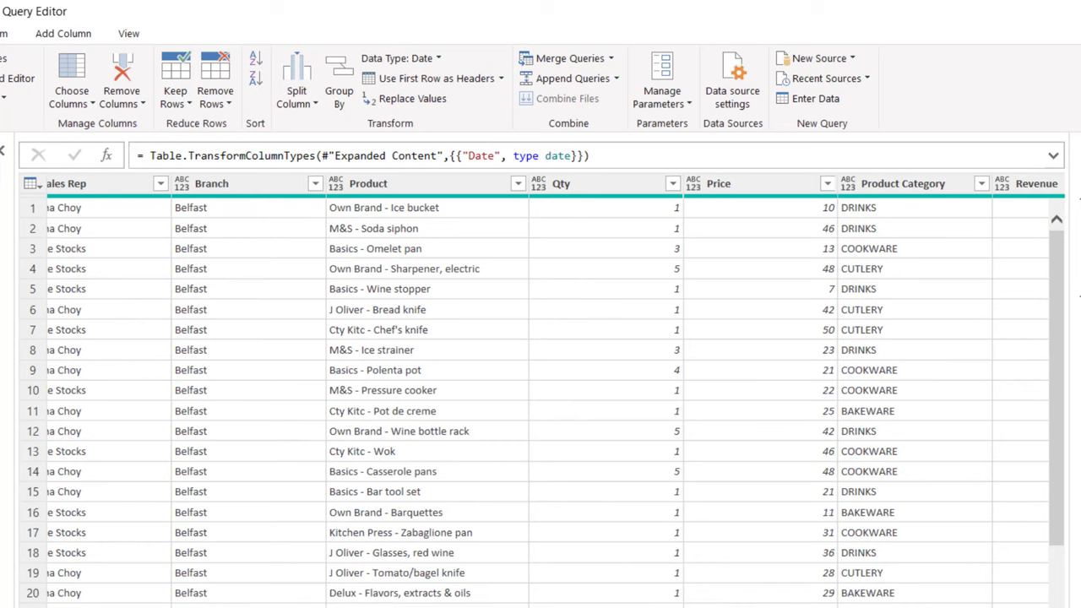
{"action": "mouse_move", "coordinate": [725, 202]}
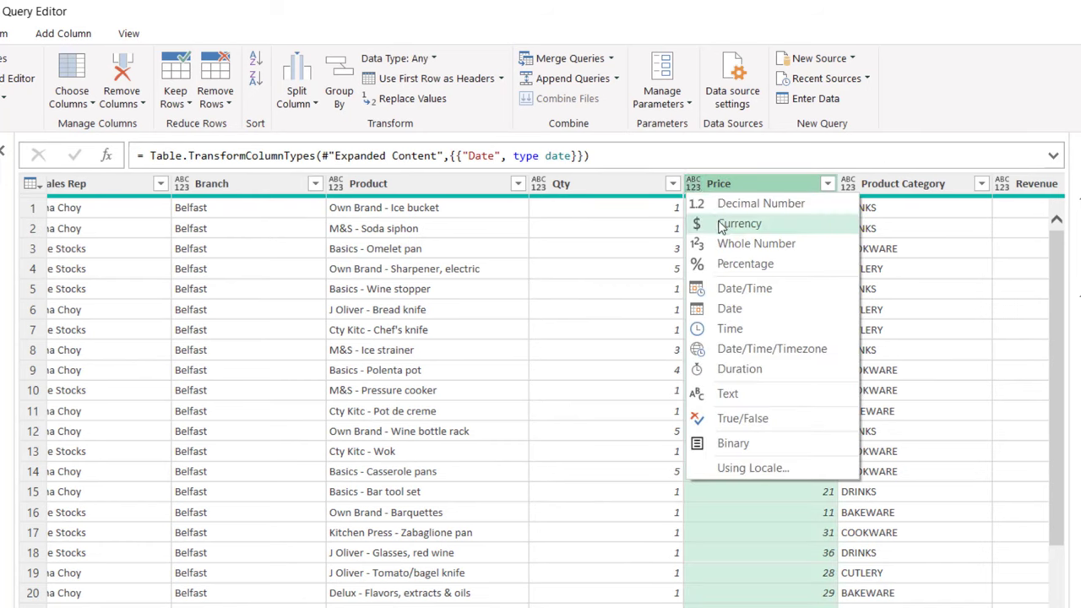
{"action": "left_click", "coordinate": [740, 223]}
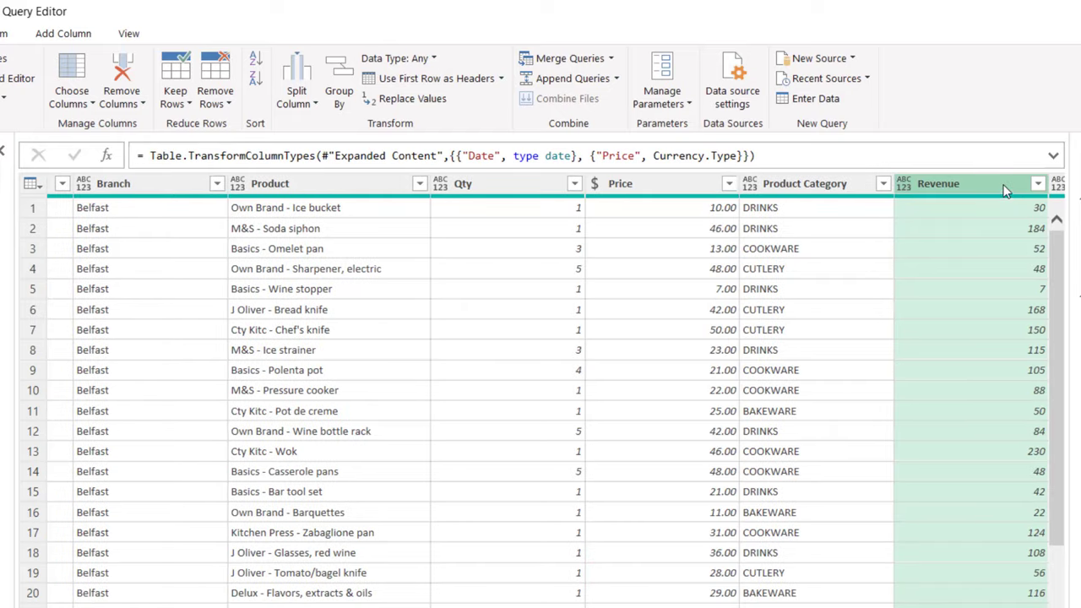
{"action": "left_click", "coordinate": [1040, 183]}
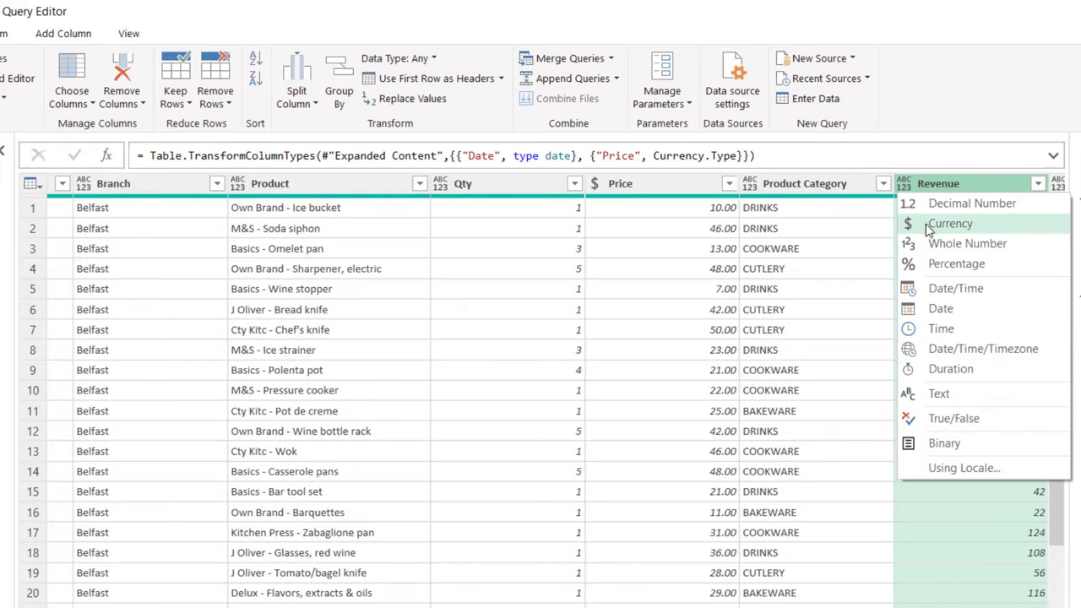
{"action": "left_click", "coordinate": [950, 223]}
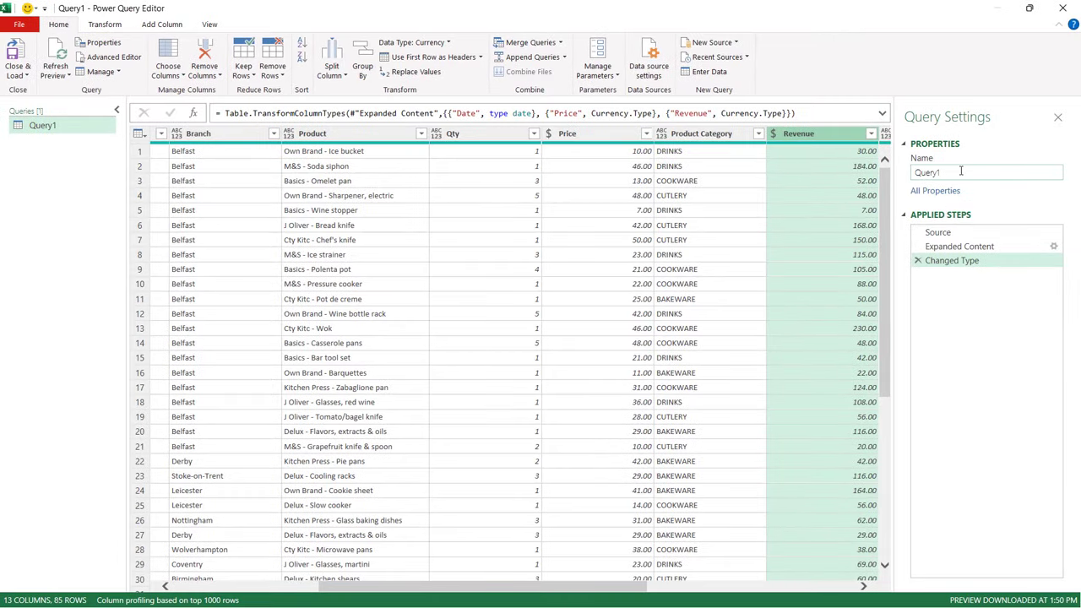
Rename Query1 to 'All Regions' and close and load it into the workbook
{"action": "type", "text": "All Reg"}
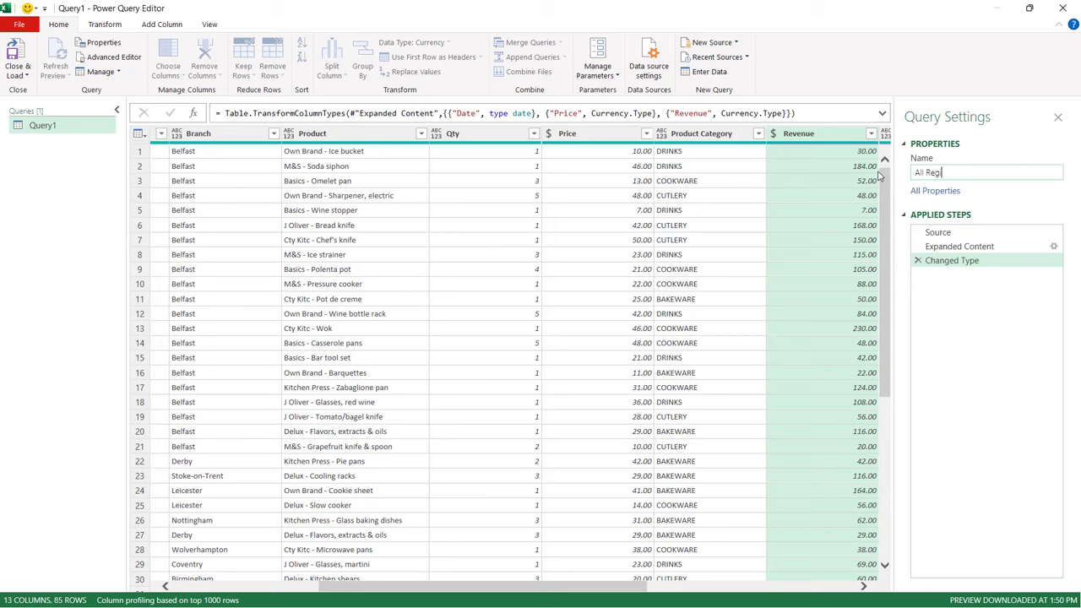
{"action": "type", "text": "ions"}
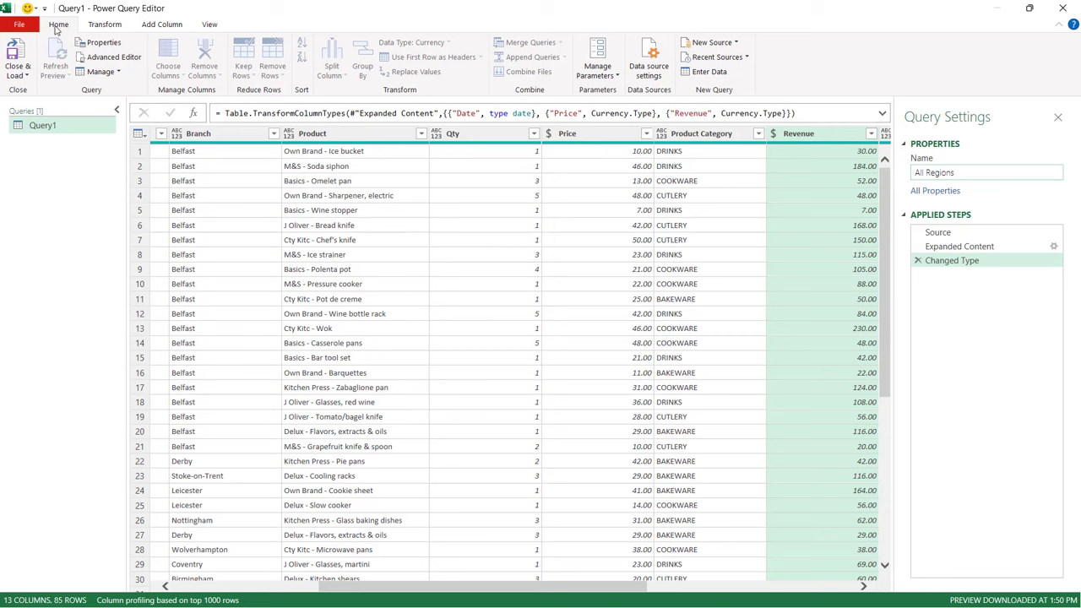
{"action": "mouse_move", "coordinate": [15, 50]}
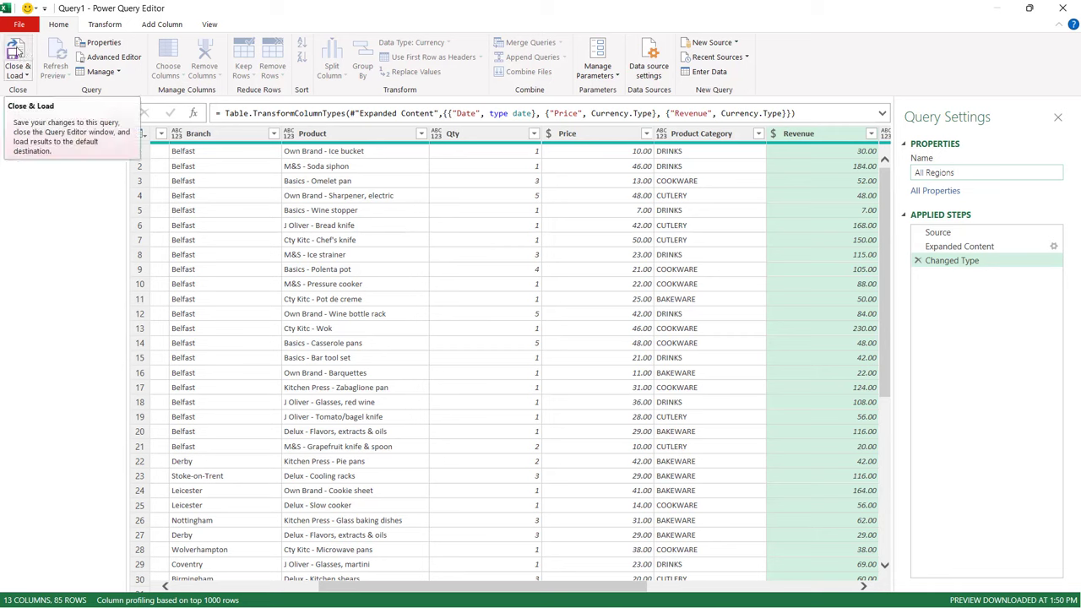
{"action": "left_click", "coordinate": [21, 49]}
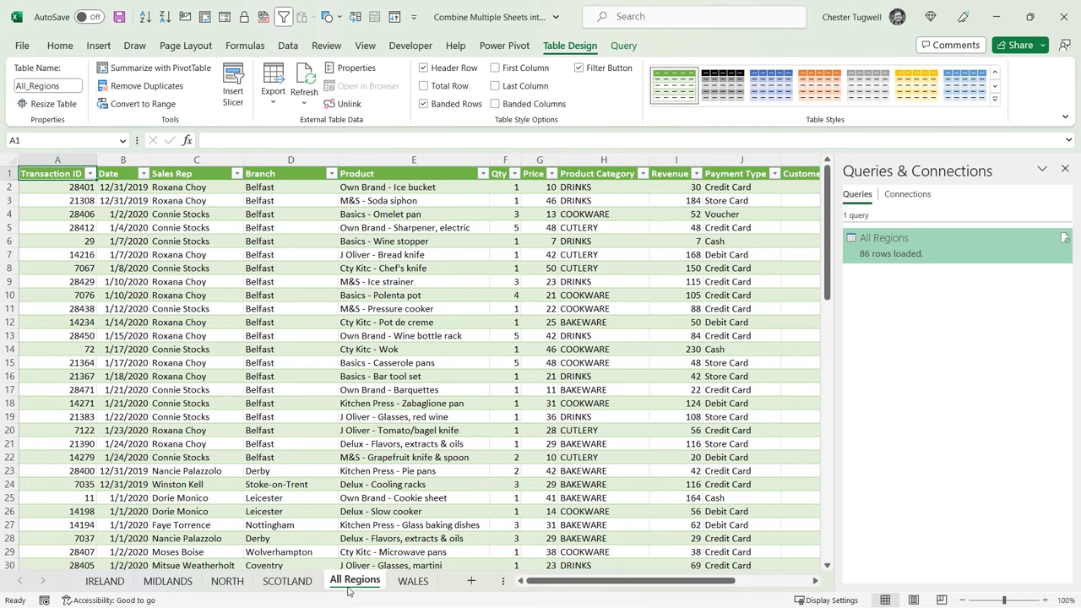
{"action": "mouse_move", "coordinate": [411, 582]}
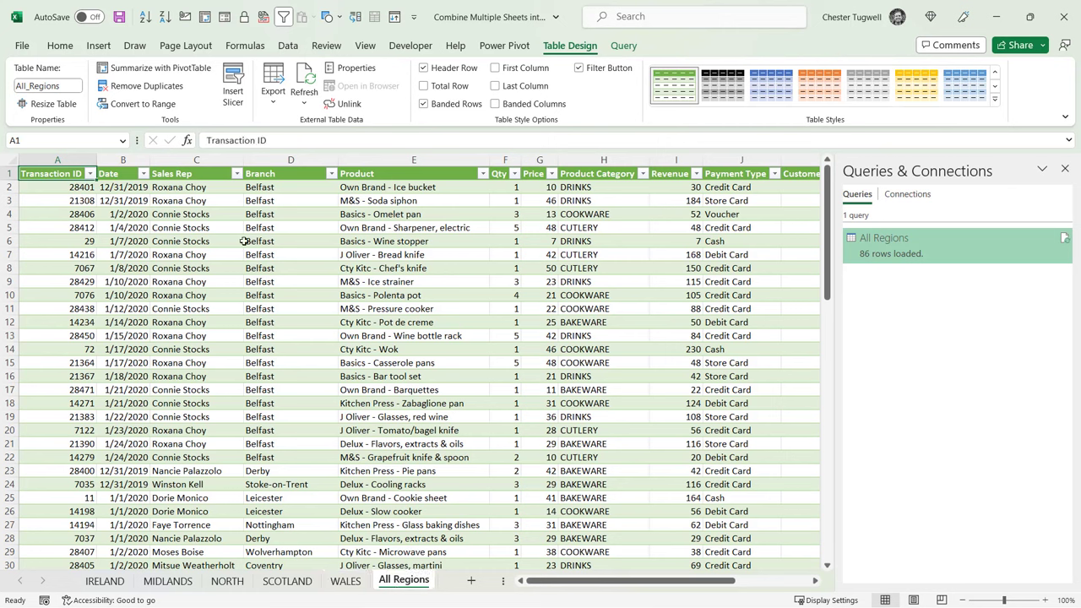
{"action": "mouse_move", "coordinate": [113, 596]}
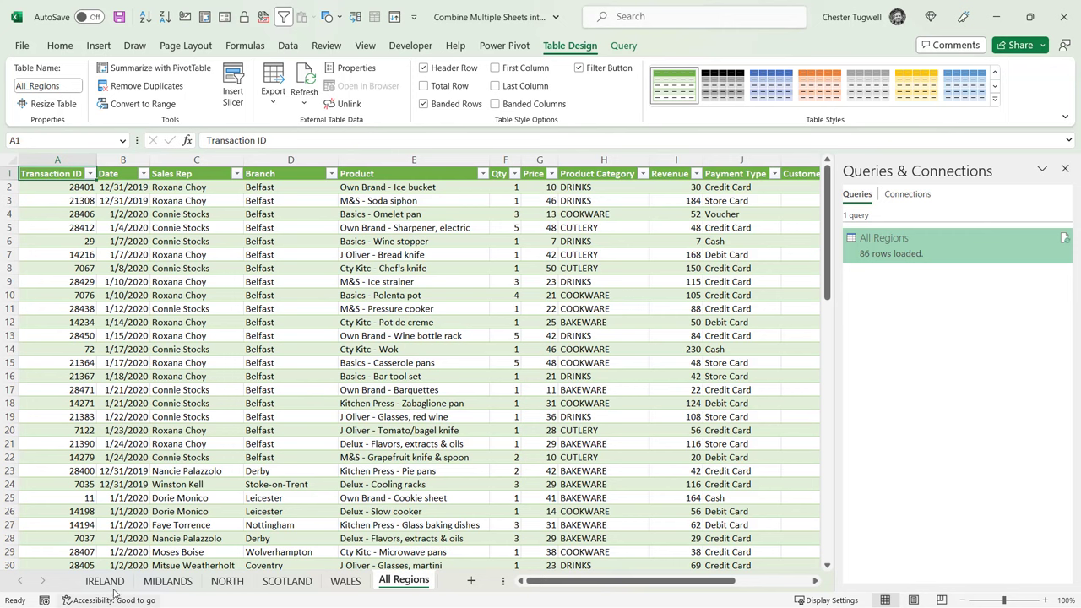
{"action": "mouse_move", "coordinate": [478, 427]}
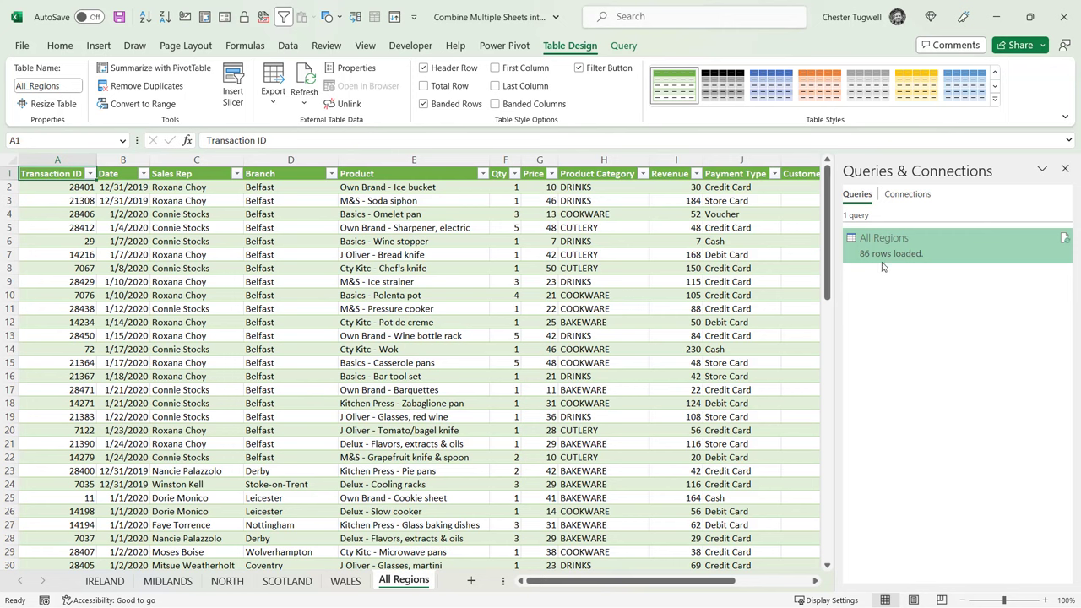
Refresh the All Regions query in Queries & Connections, now loading 171 rows
{"action": "left_click", "coordinate": [884, 237]}
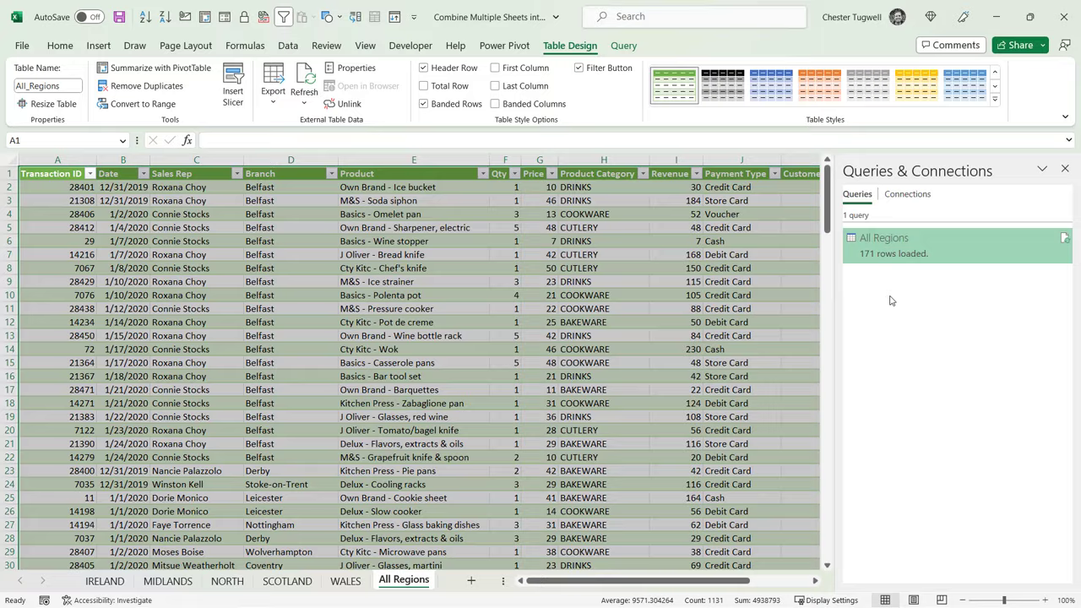
{"action": "mouse_move", "coordinate": [870, 268]}
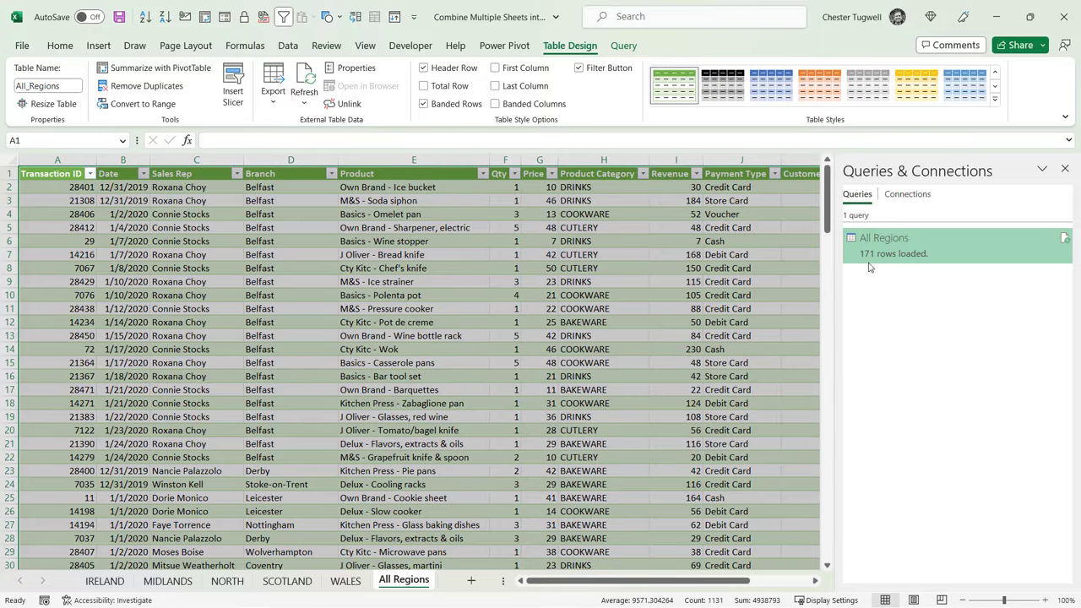
{"action": "right_click", "coordinate": [884, 237]}
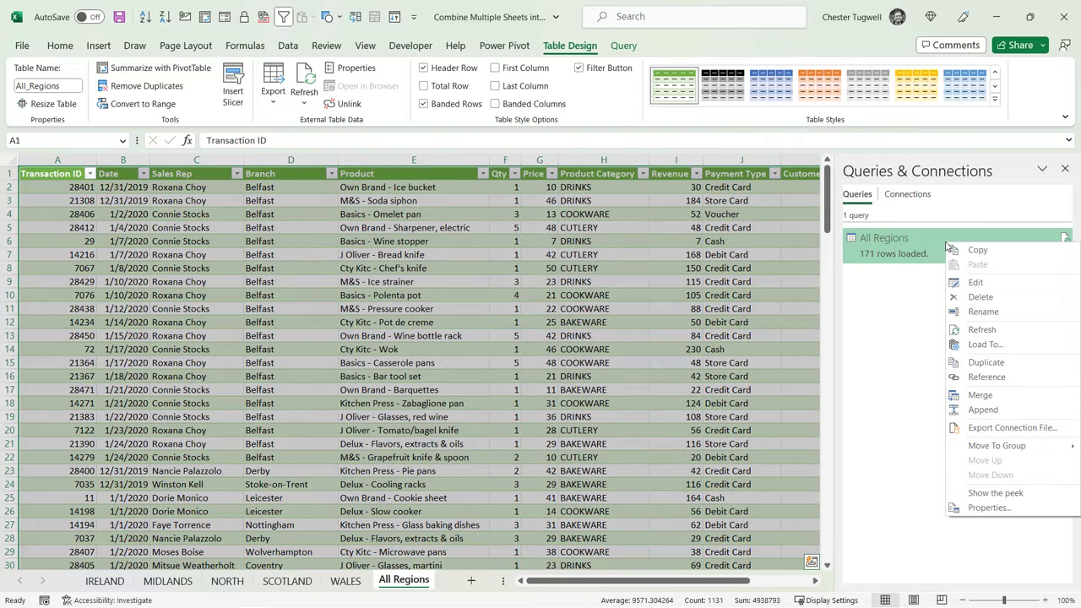
{"action": "mouse_move", "coordinate": [976, 282]}
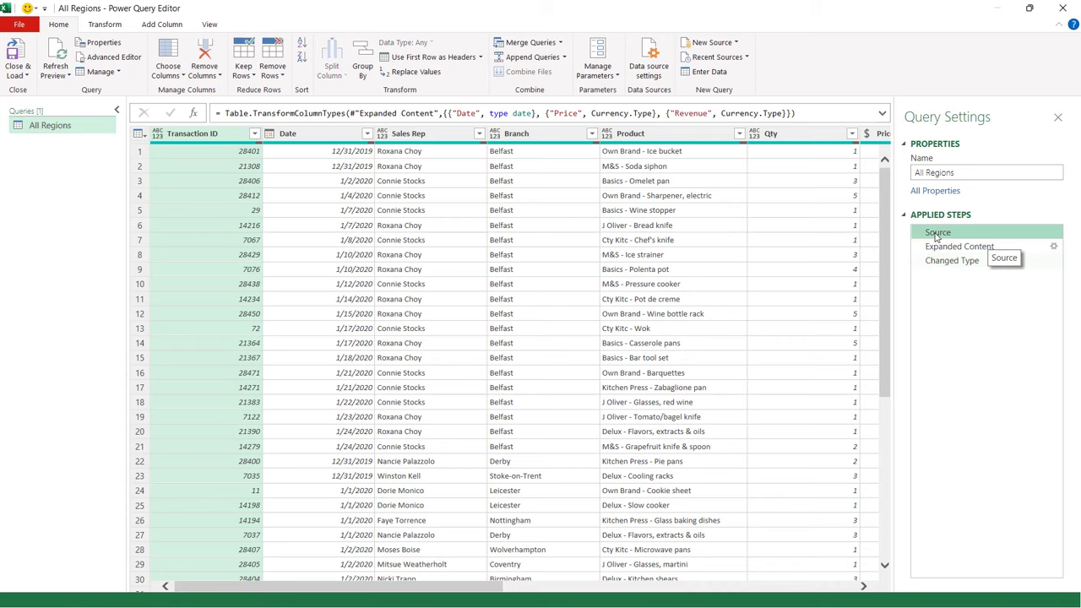
Filter the Source step's Name column to exclude All_Regions, then close and load
{"action": "left_click", "coordinate": [937, 232]}
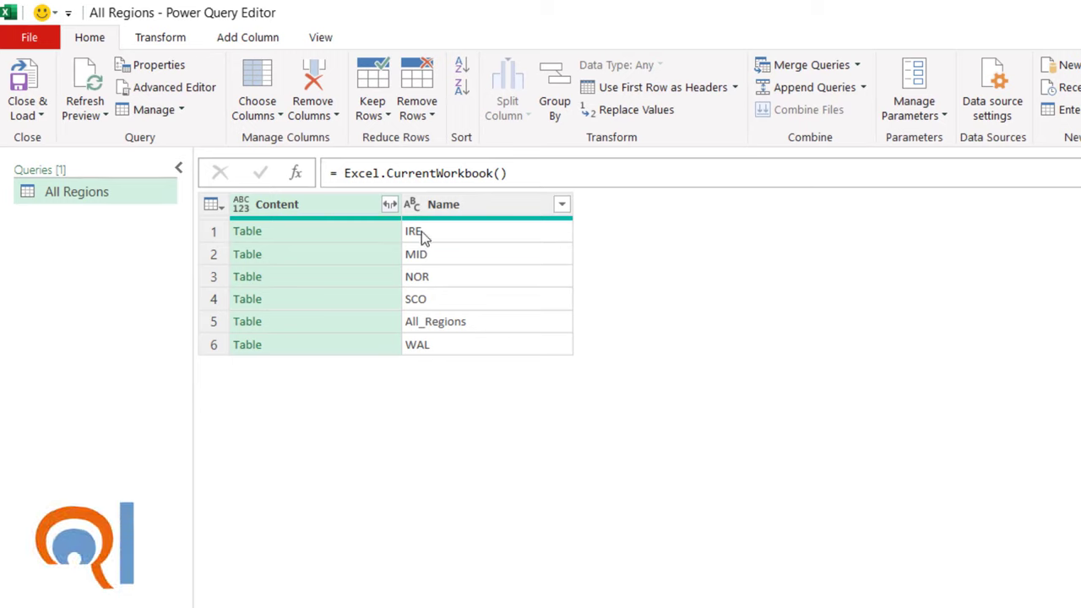
{"action": "mouse_move", "coordinate": [450, 330]}
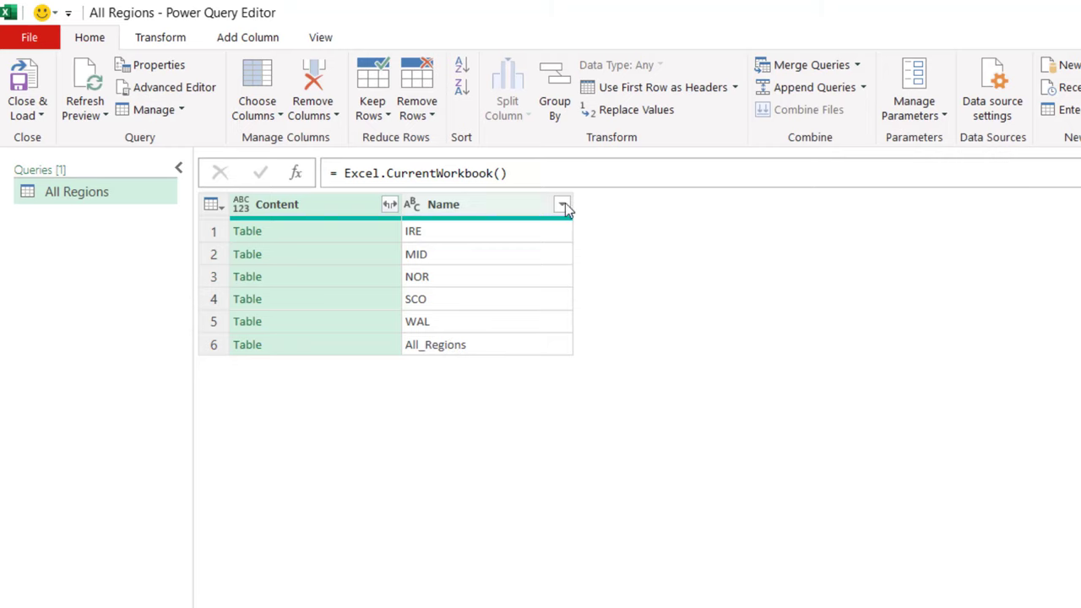
{"action": "left_click", "coordinate": [562, 204]}
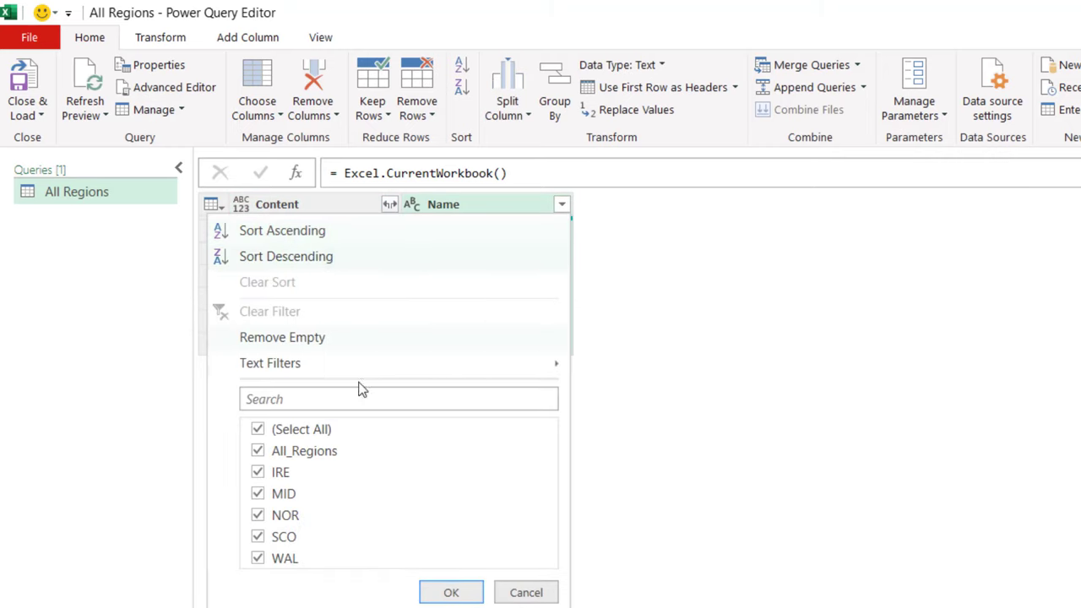
{"action": "left_click", "coordinate": [259, 451]}
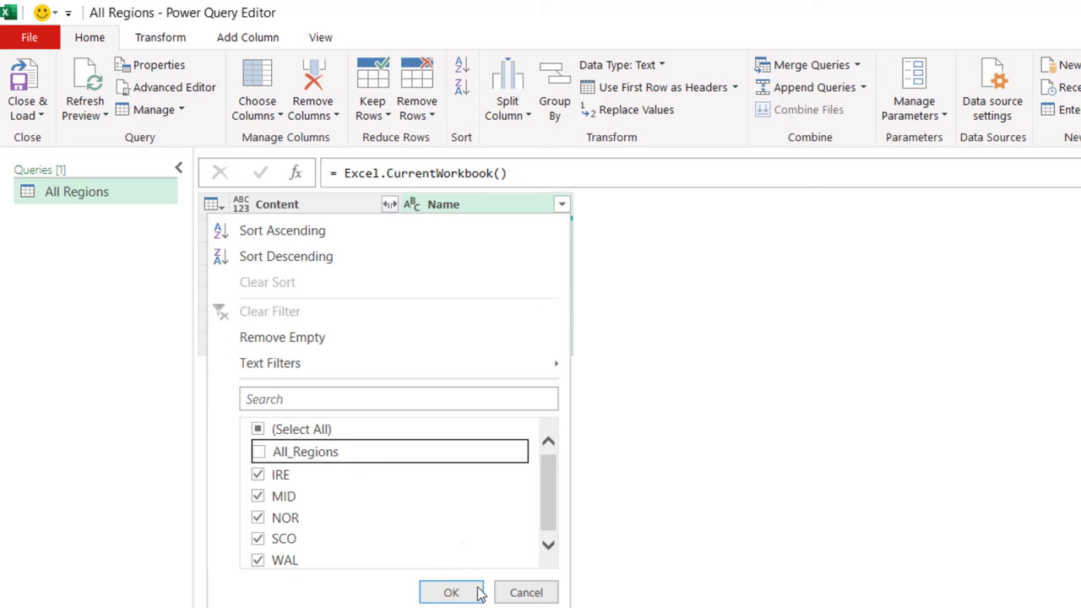
{"action": "left_click", "coordinate": [451, 592]}
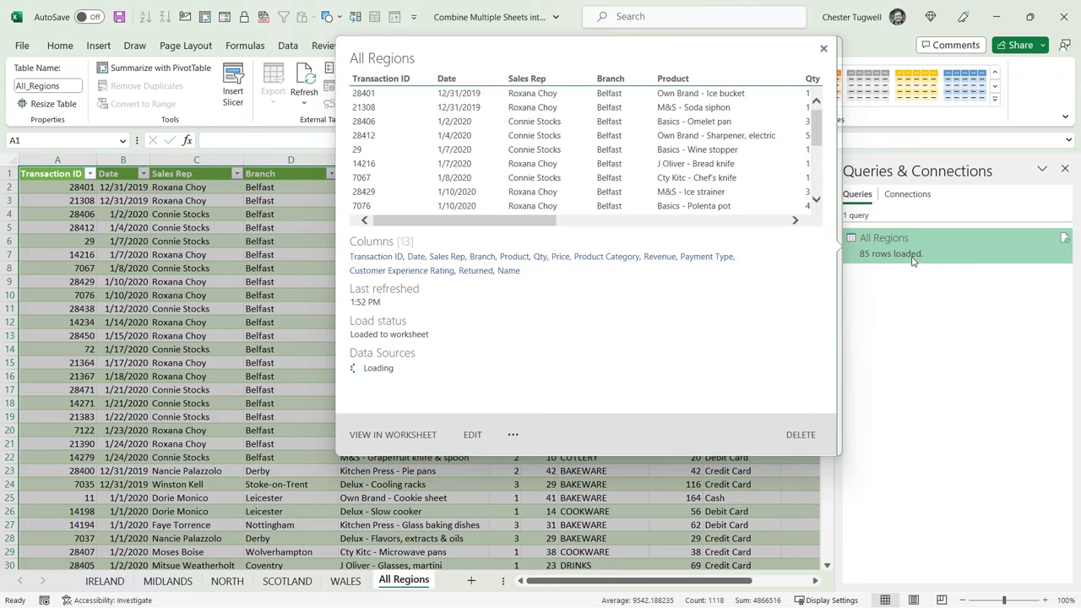
{"action": "left_click", "coordinate": [823, 48]}
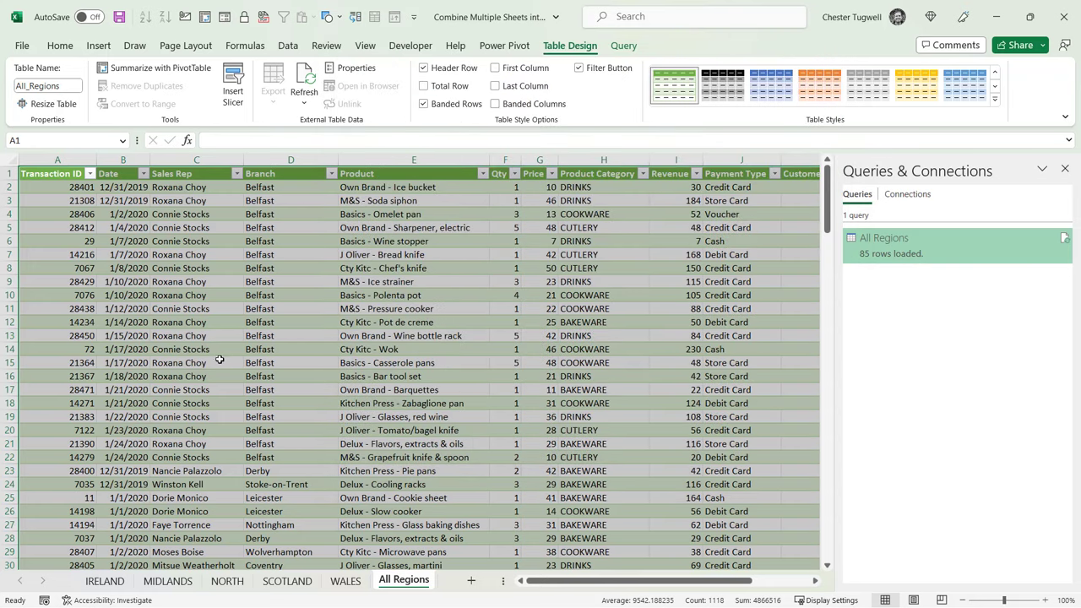
{"action": "mouse_move", "coordinate": [229, 501]}
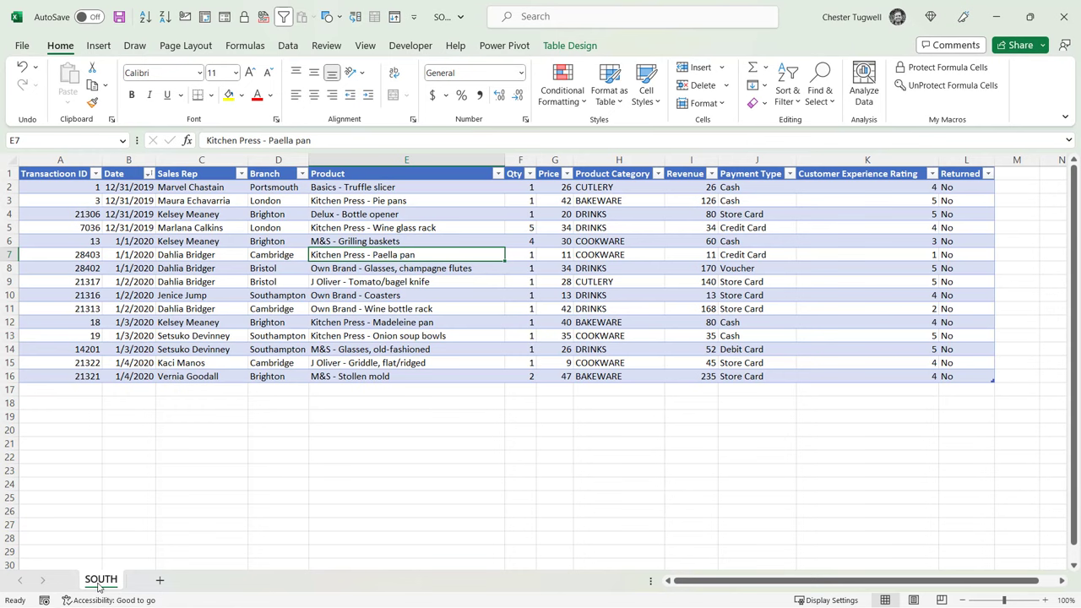
Copy the SOUTH sheet into the Combine Multiple Sheets workbook, placed before All Regions
{"action": "right_click", "coordinate": [100, 579]}
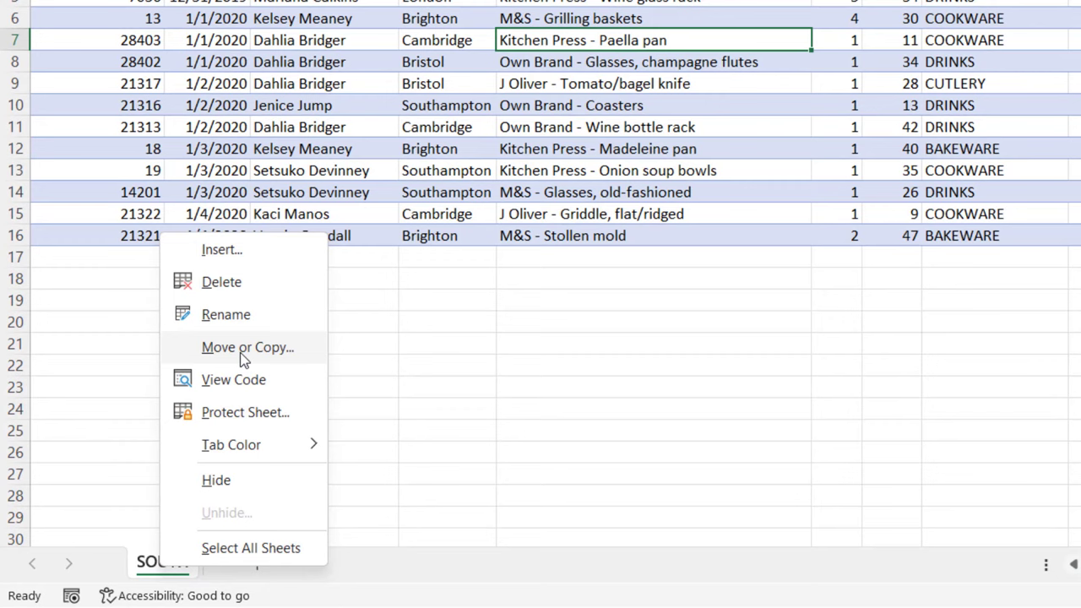
{"action": "left_click", "coordinate": [248, 347]}
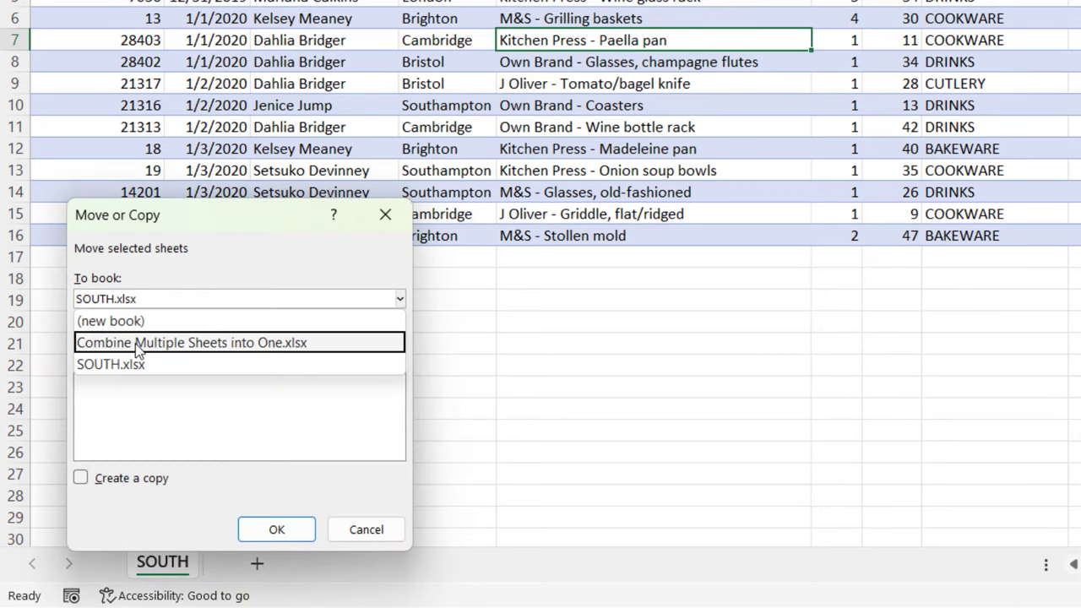
{"action": "left_click", "coordinate": [190, 342]}
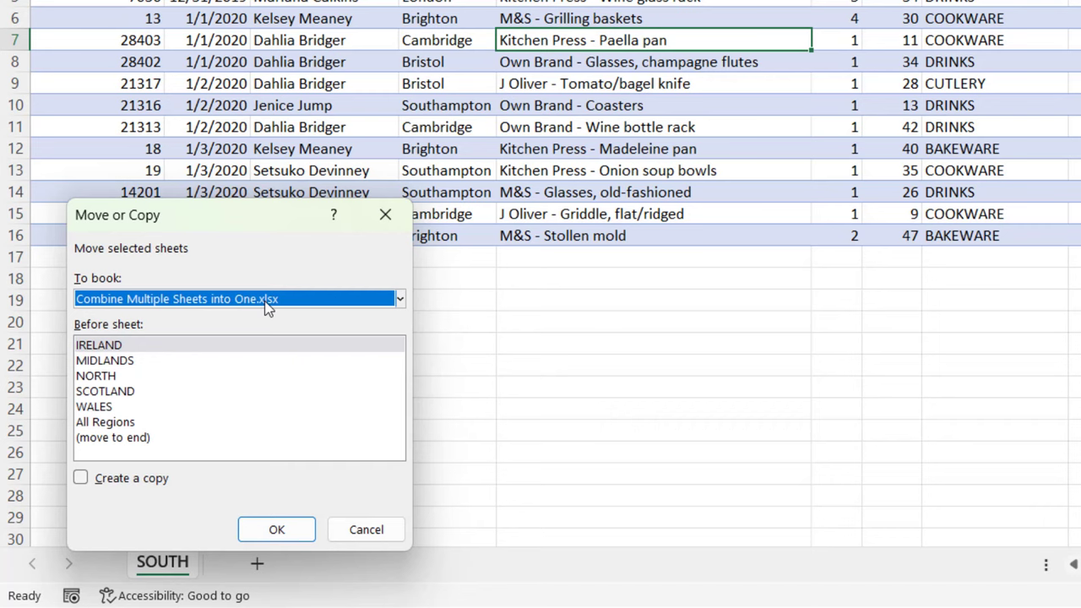
{"action": "left_click", "coordinate": [80, 478]}
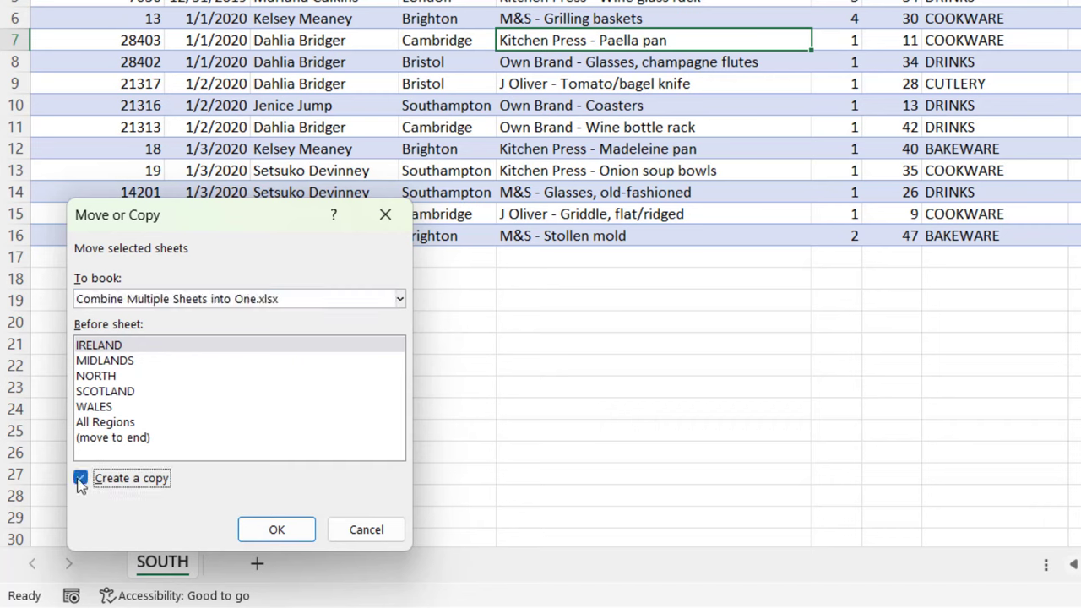
{"action": "mouse_move", "coordinate": [96, 423]}
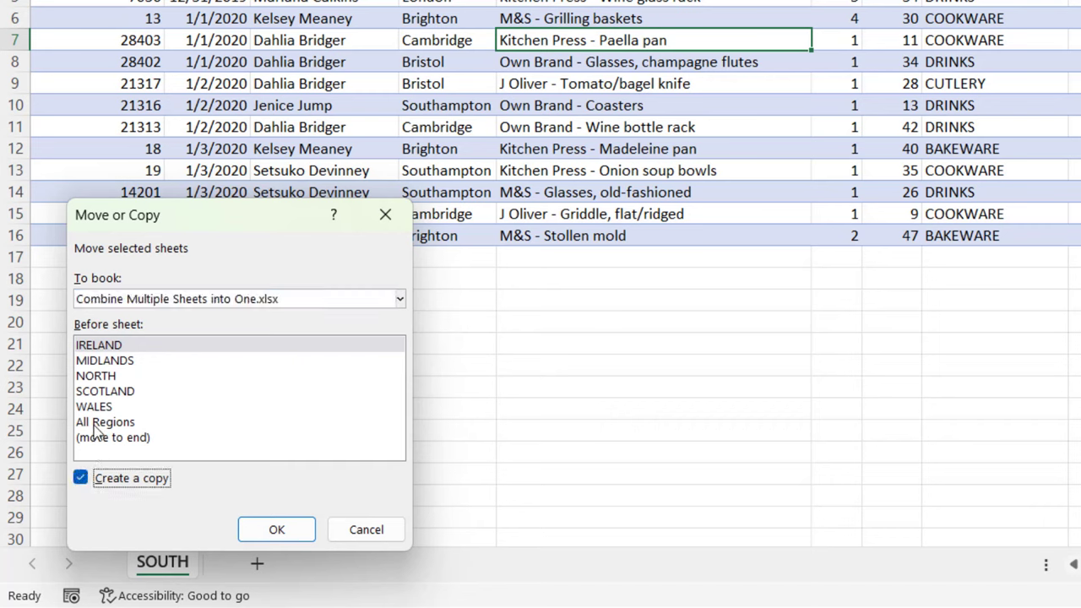
{"action": "left_click", "coordinate": [105, 421]}
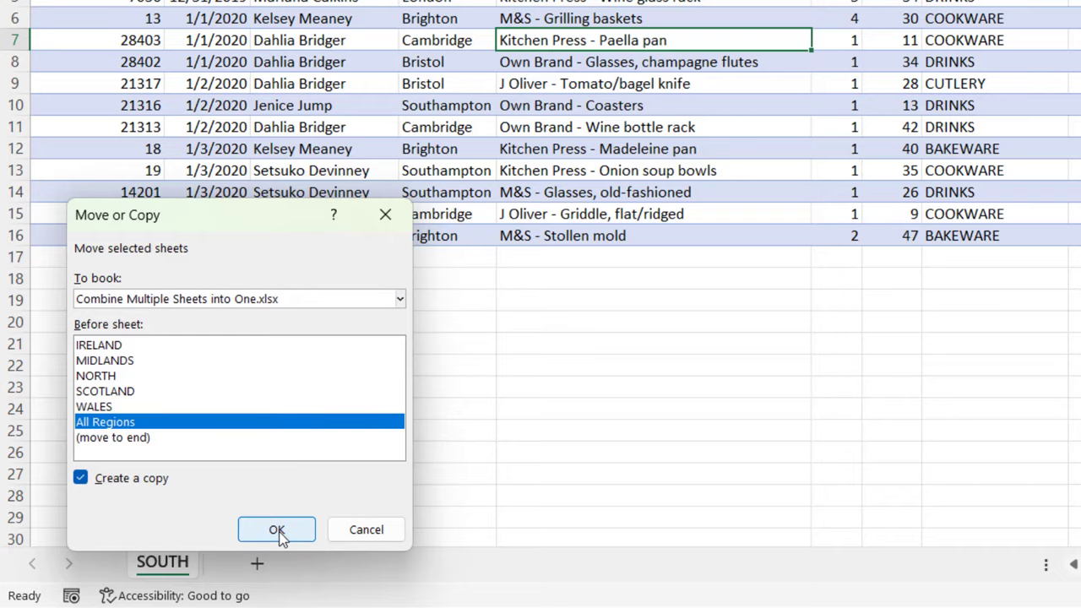
{"action": "left_click", "coordinate": [276, 528]}
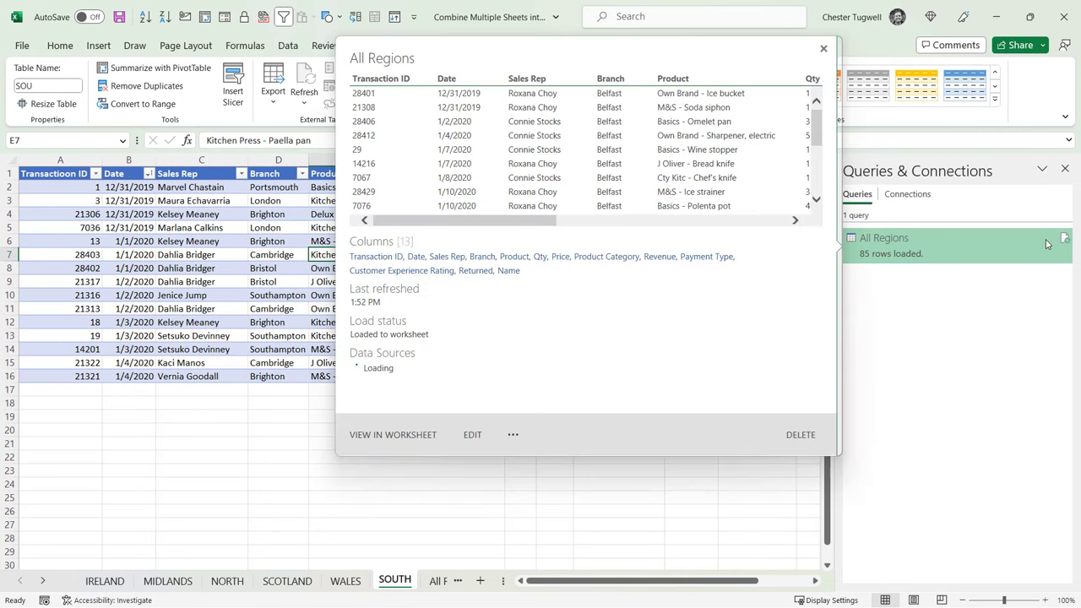
Refresh the All Regions query to load 100 rows including the SOUTH sales
{"action": "left_click", "coordinate": [392, 435]}
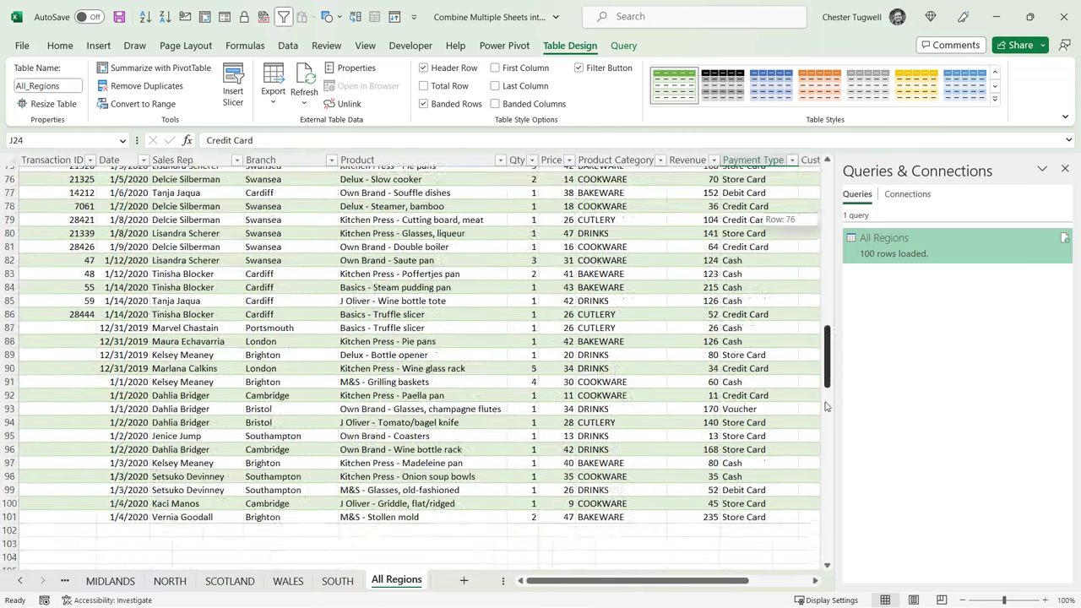
{"action": "scroll", "scroll_direction": "down", "scroll_amount": 3}
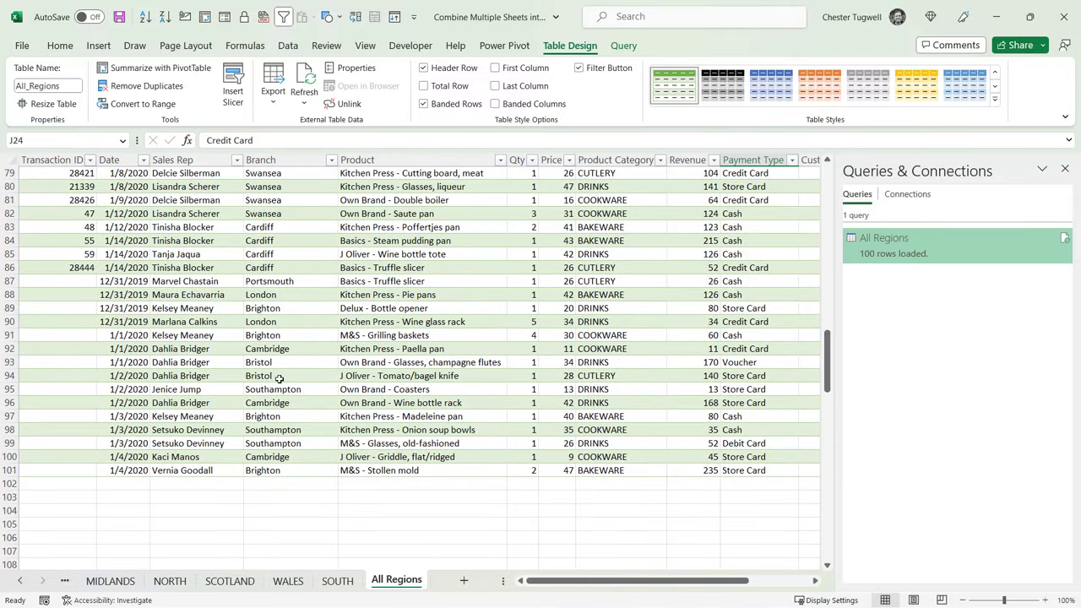
{"action": "mouse_move", "coordinate": [278, 361]}
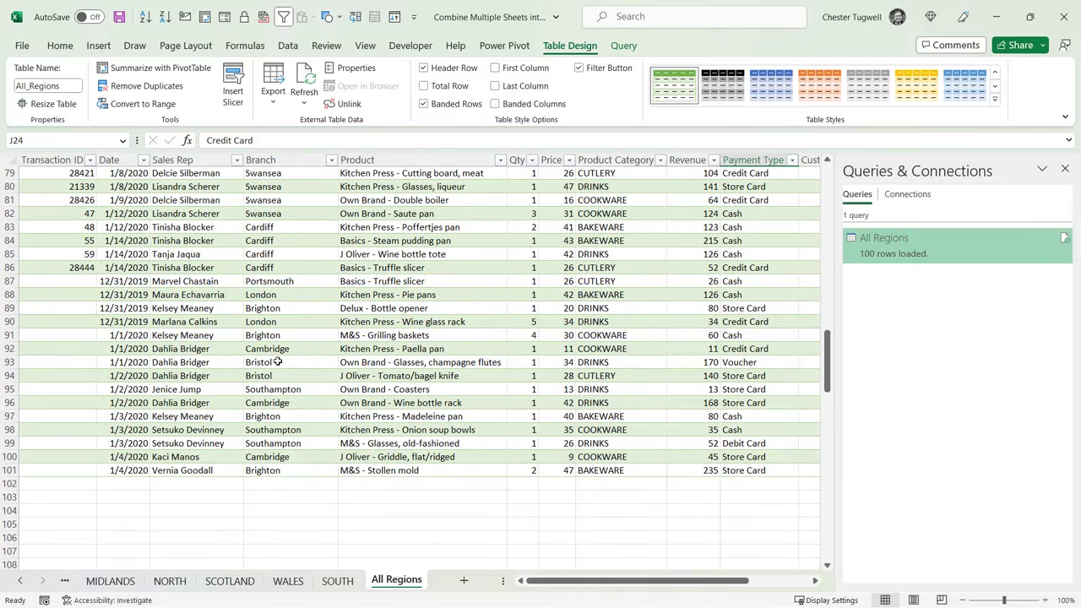
{"action": "left_click", "coordinate": [336, 581]}
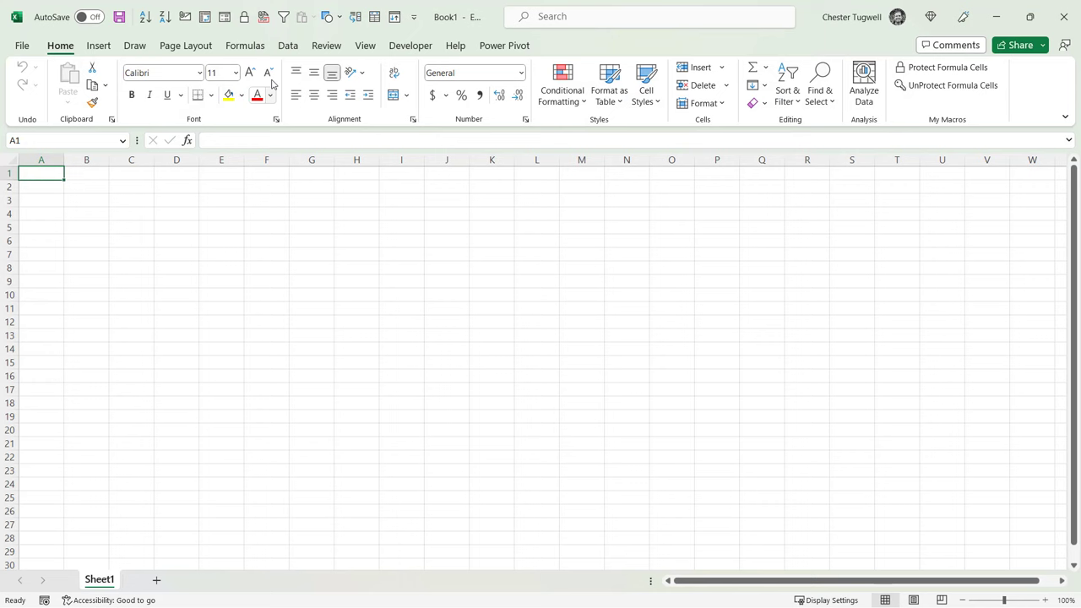
Connect a new workbook to the Combine Multiple Sheets into One file and preview the IRE table
{"action": "left_click", "coordinate": [28, 84]}
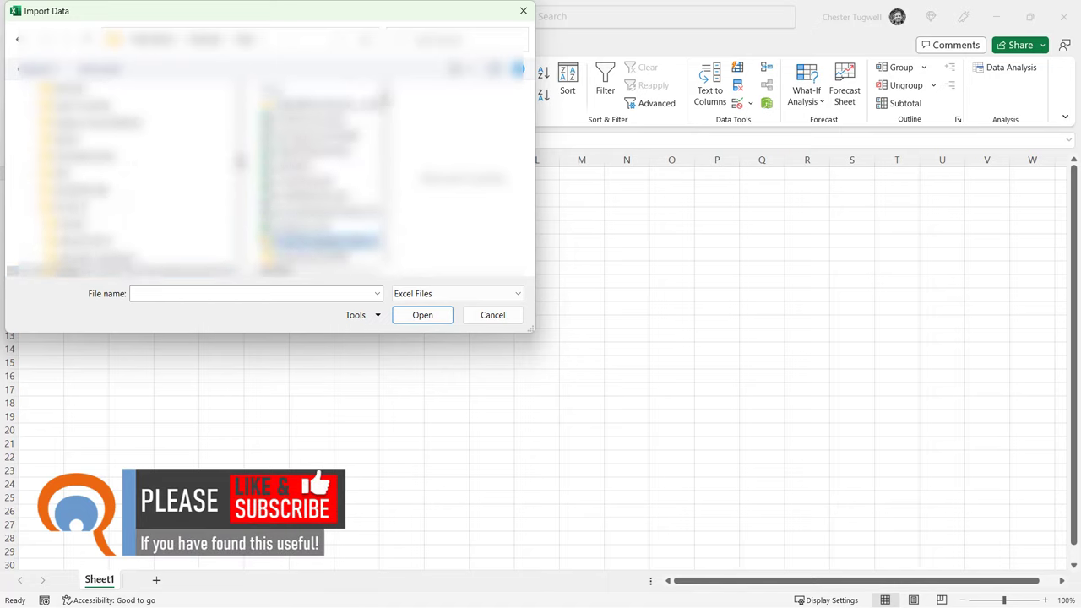
{"action": "left_click", "coordinate": [493, 315]}
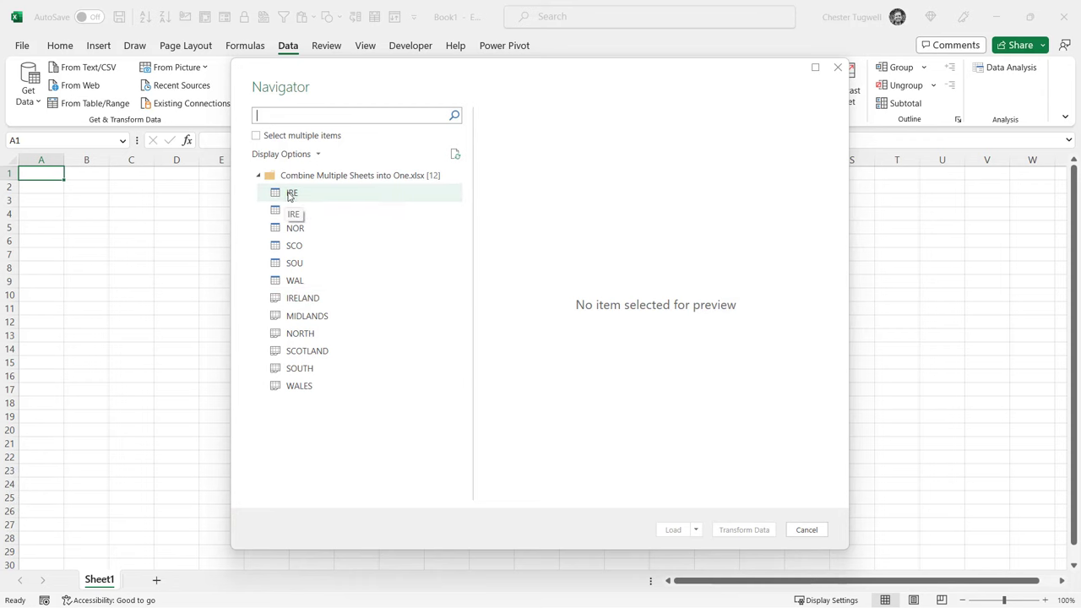
{"action": "left_click", "coordinate": [292, 193]}
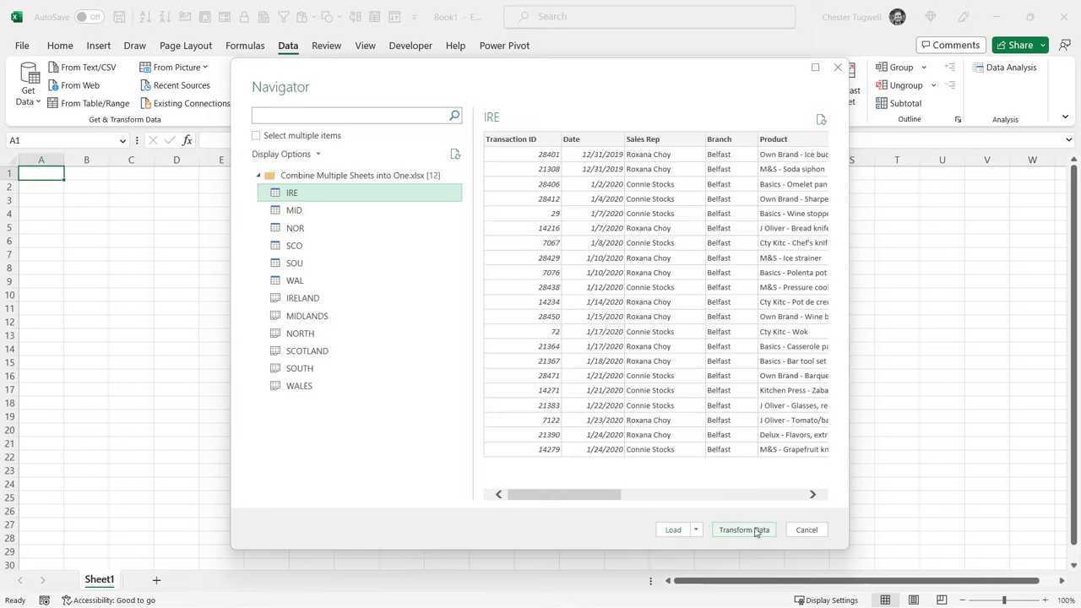
Load IRE into Power Query Editor and delete its Changed Type and Navigation steps
{"action": "left_click", "coordinate": [807, 530]}
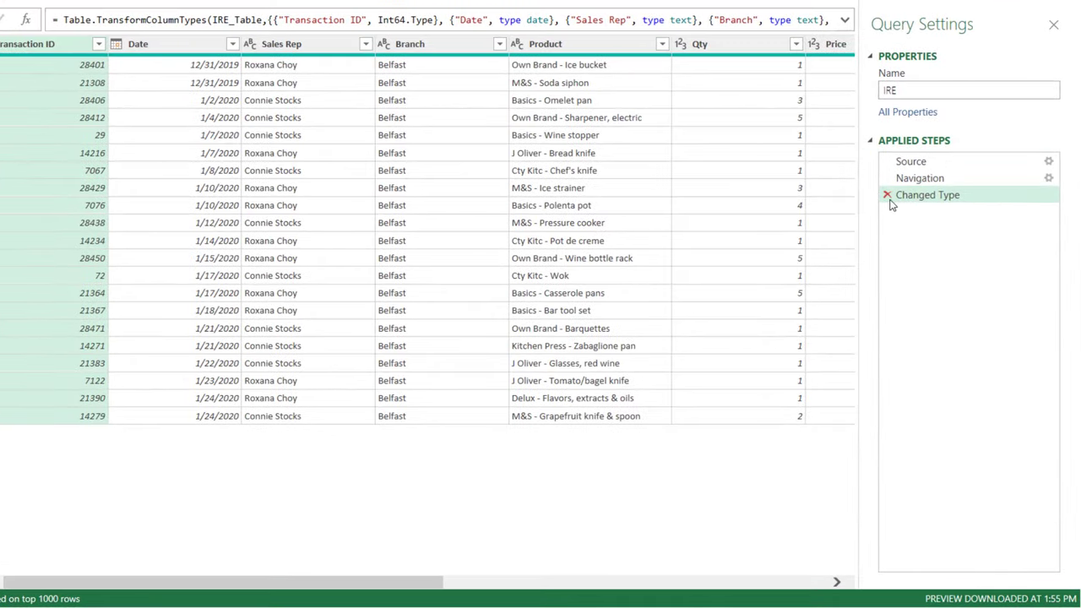
{"action": "left_click", "coordinate": [888, 195]}
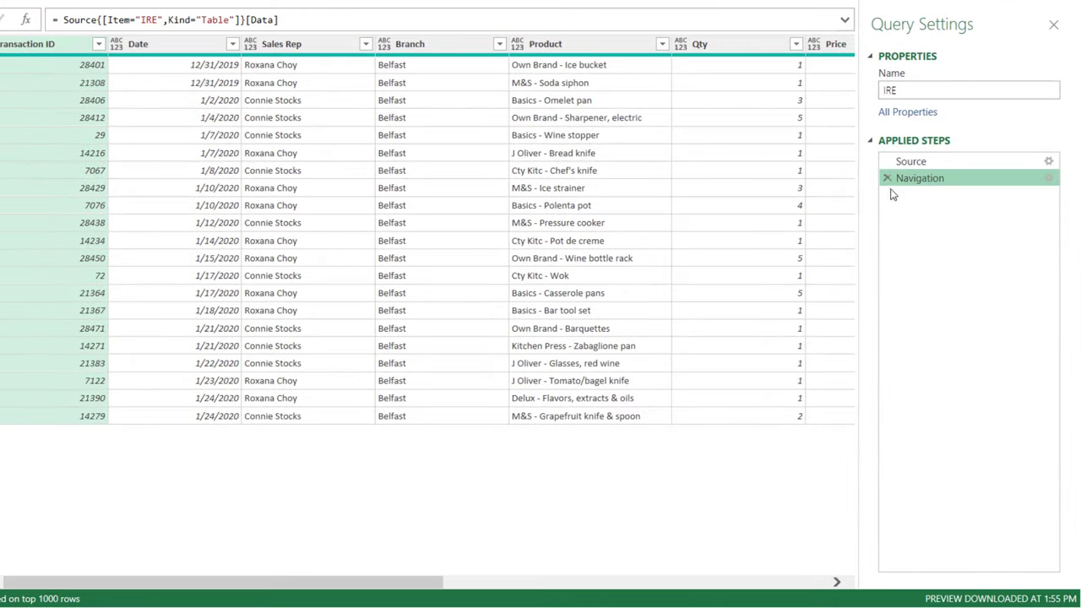
{"action": "left_click", "coordinate": [912, 161]}
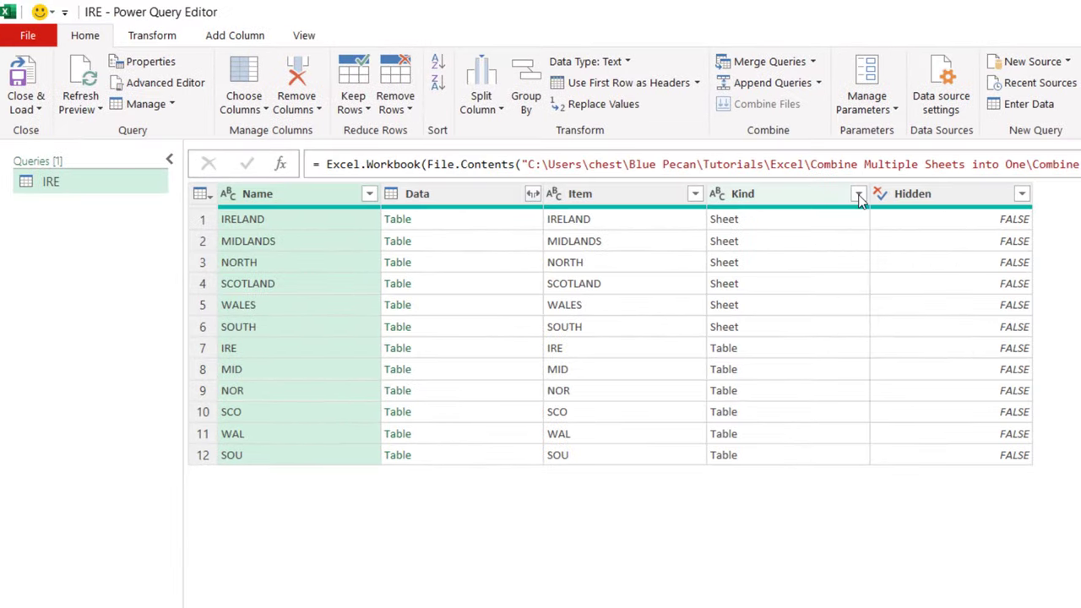
Filter the Kind column to keep only items of kind Table
{"action": "left_click", "coordinate": [858, 194]}
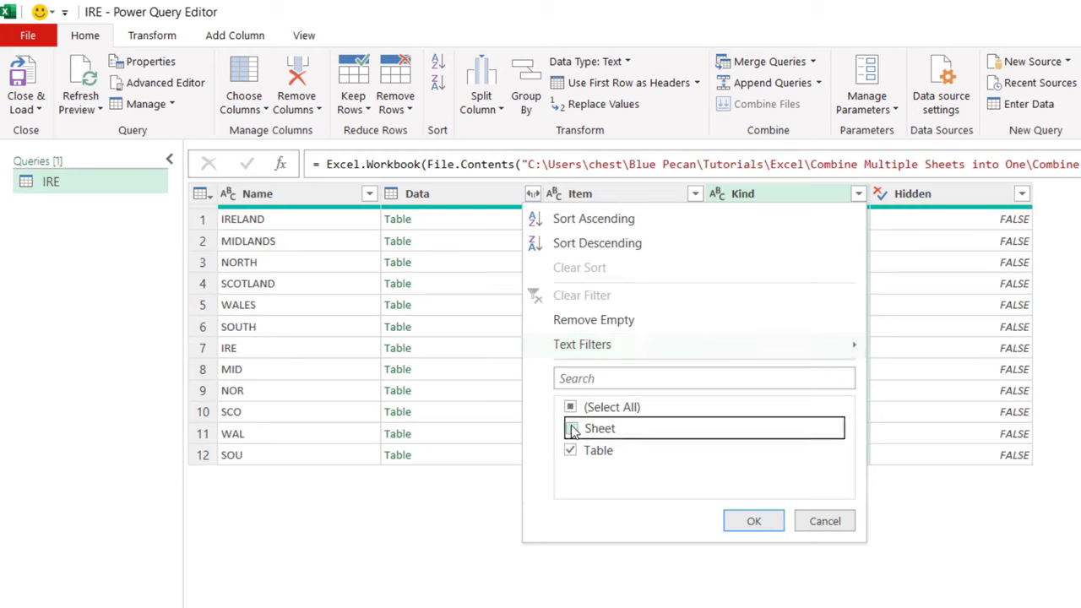
{"action": "left_click", "coordinate": [570, 428]}
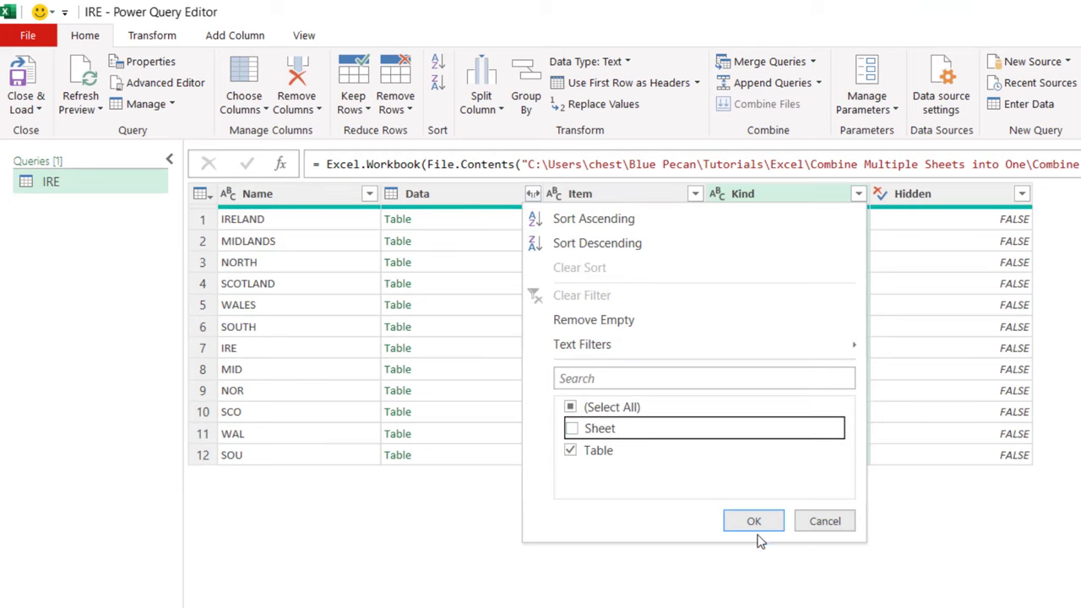
{"action": "left_click", "coordinate": [754, 520]}
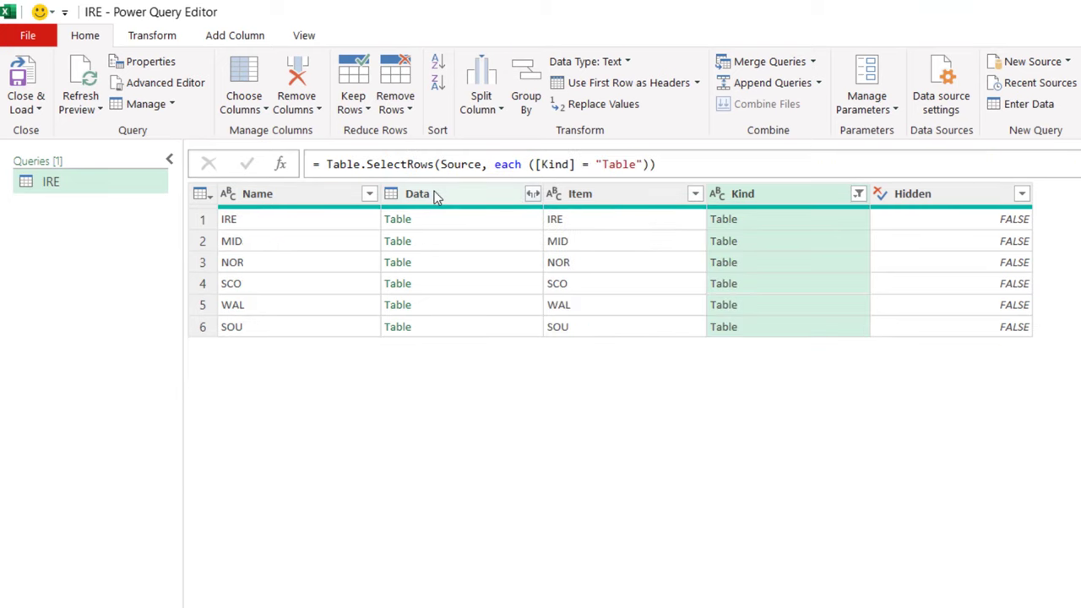
Keep only the Data column and expand all its columns without a name prefix
{"action": "left_click", "coordinate": [417, 193]}
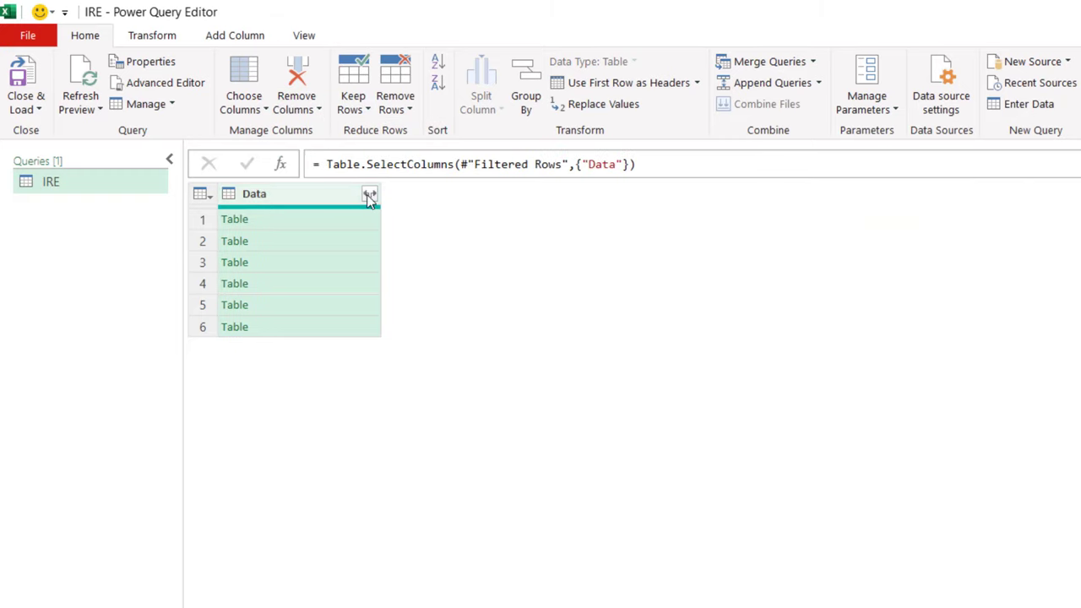
{"action": "left_click", "coordinate": [369, 193]}
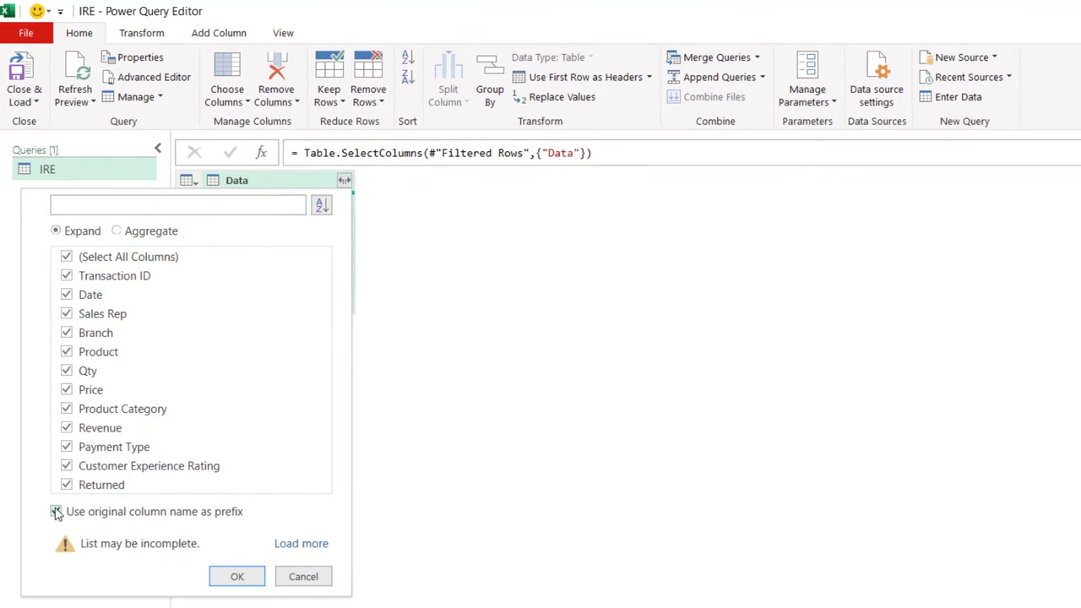
{"action": "left_click", "coordinate": [65, 514]}
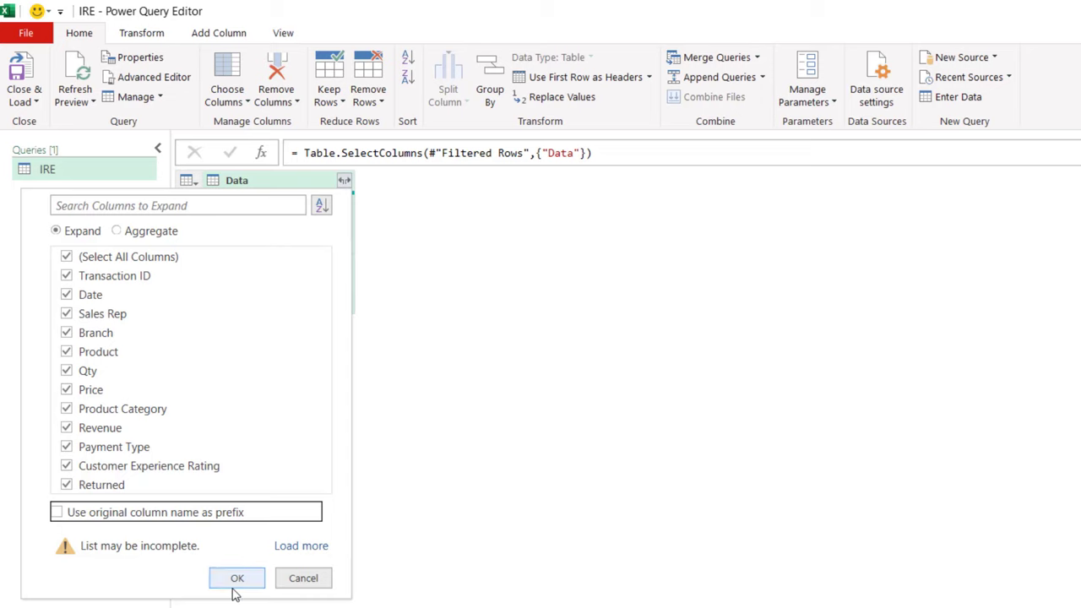
{"action": "left_click", "coordinate": [237, 577]}
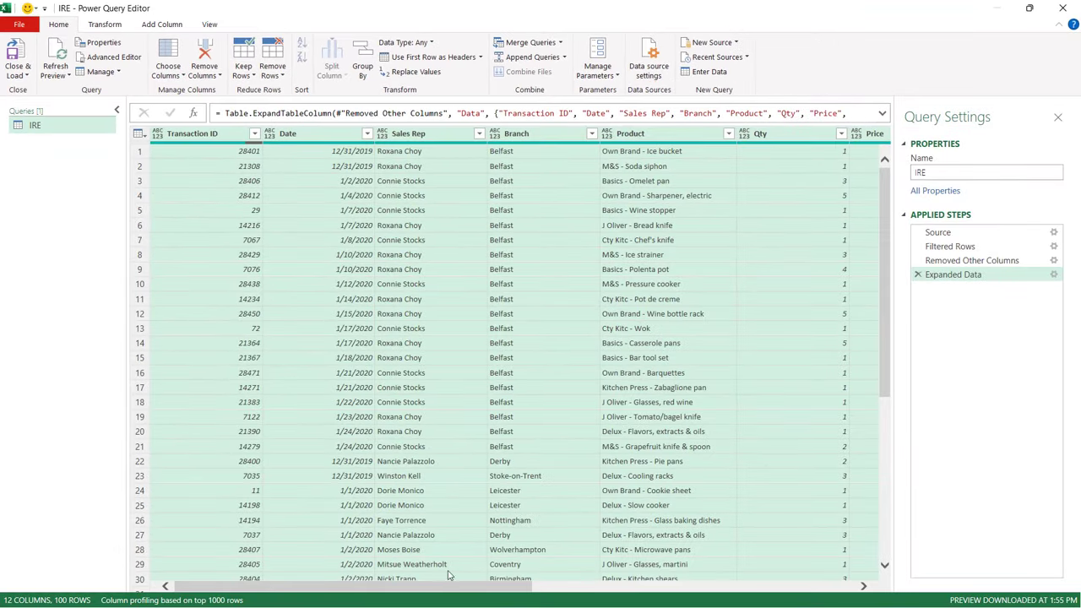
Set Price and Revenue to Currency and load the query into Book1
{"action": "scroll", "scroll_direction": "right", "scroll_amount": 3}
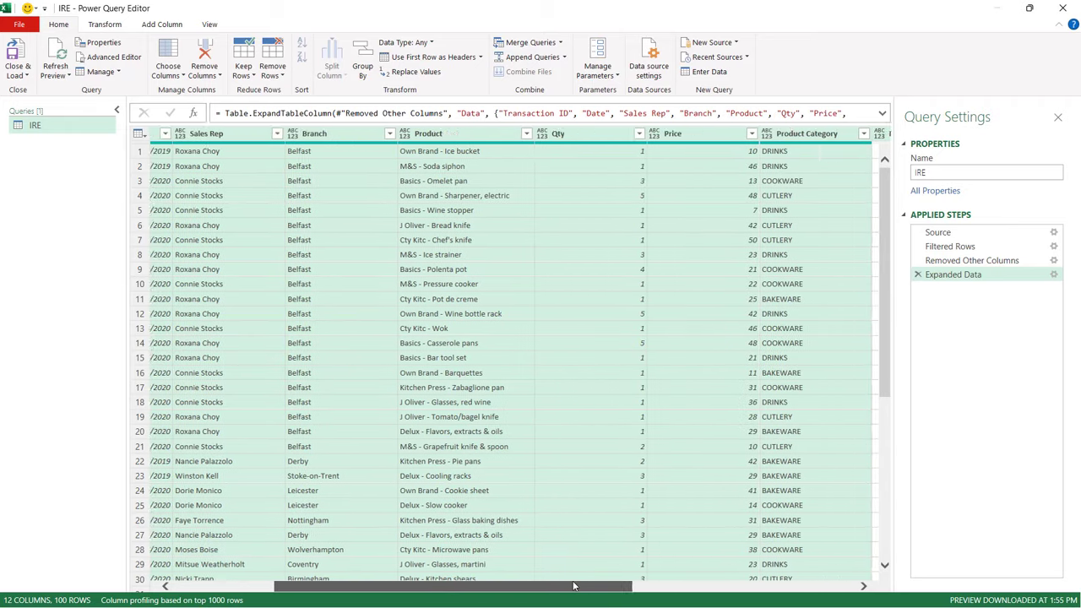
{"action": "scroll", "scroll_direction": "right", "scroll_amount": 3}
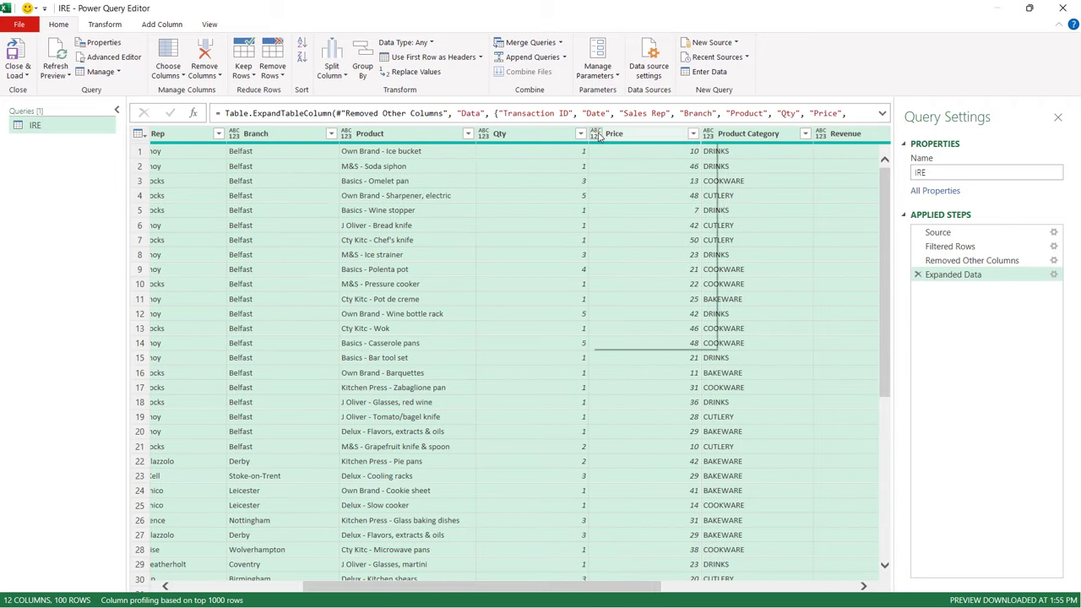
{"action": "left_click", "coordinate": [594, 133]}
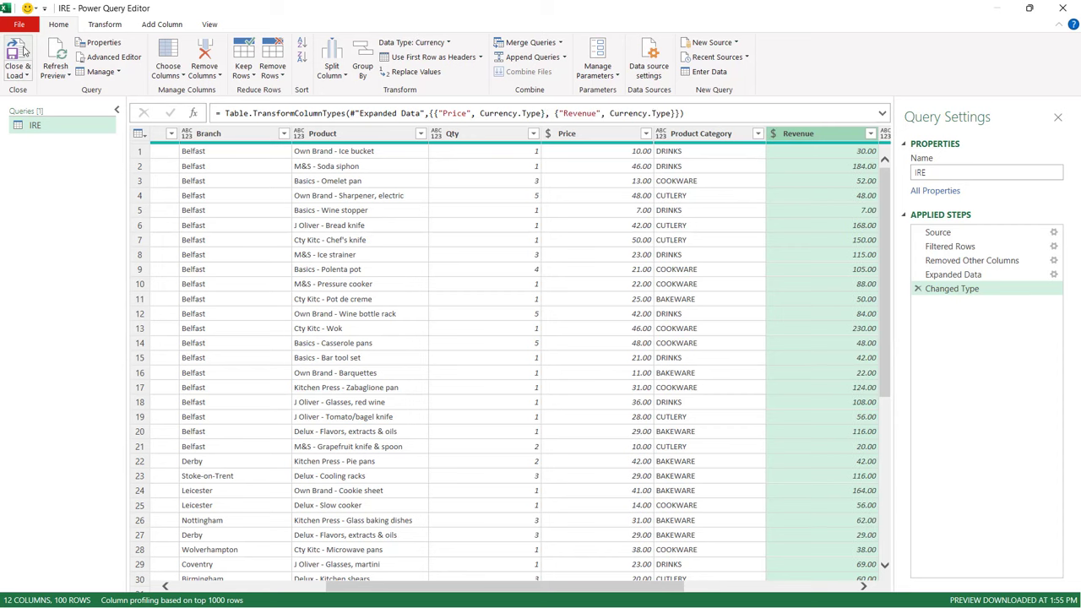
{"action": "left_click", "coordinate": [20, 56]}
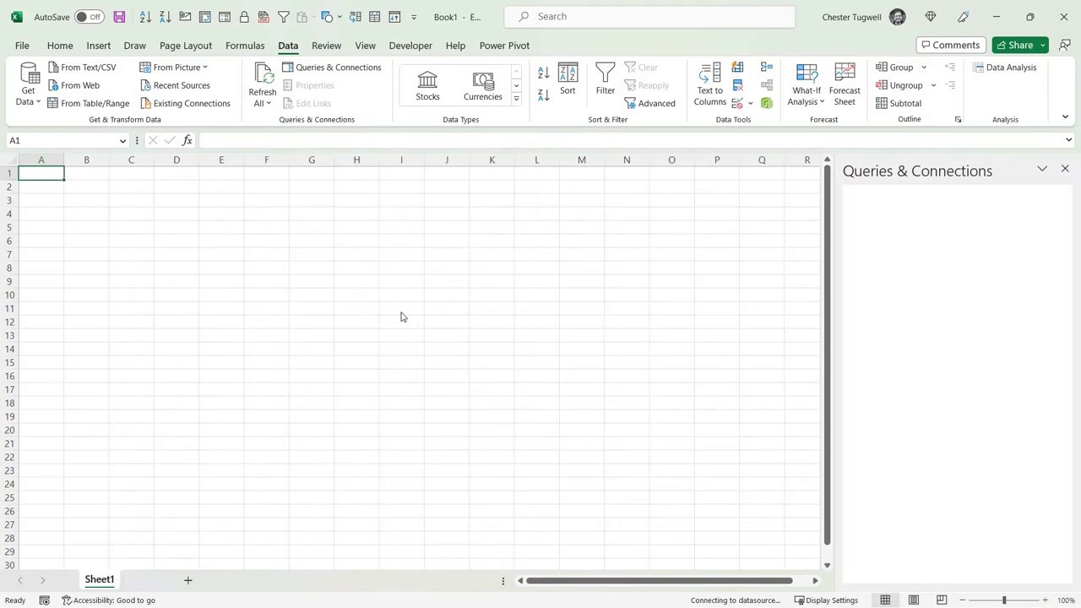